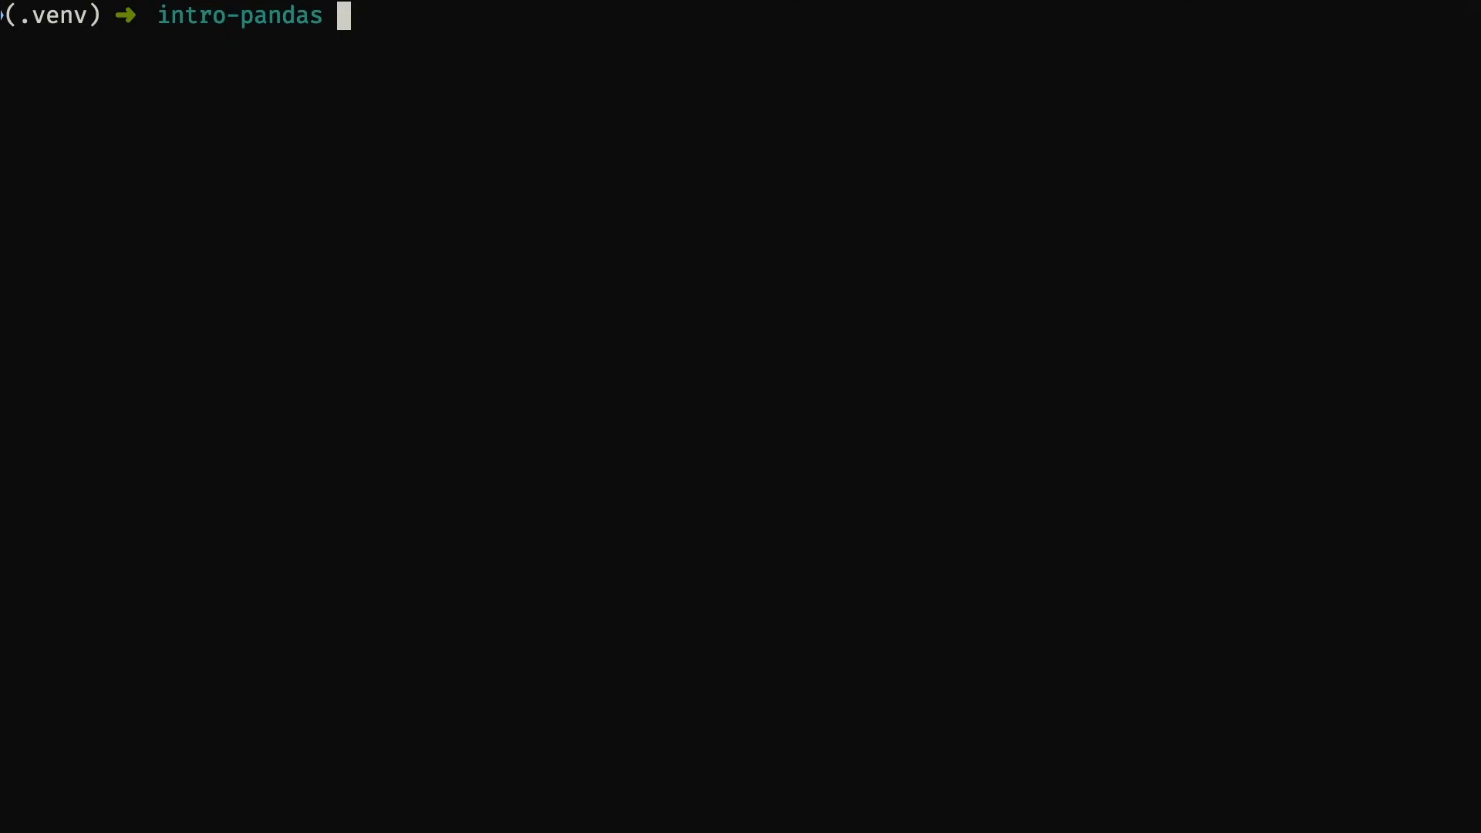
- Install pandas, jupyter and lxml with python -m pip install and let it complete
{"action": "type", "text": "python -m"}
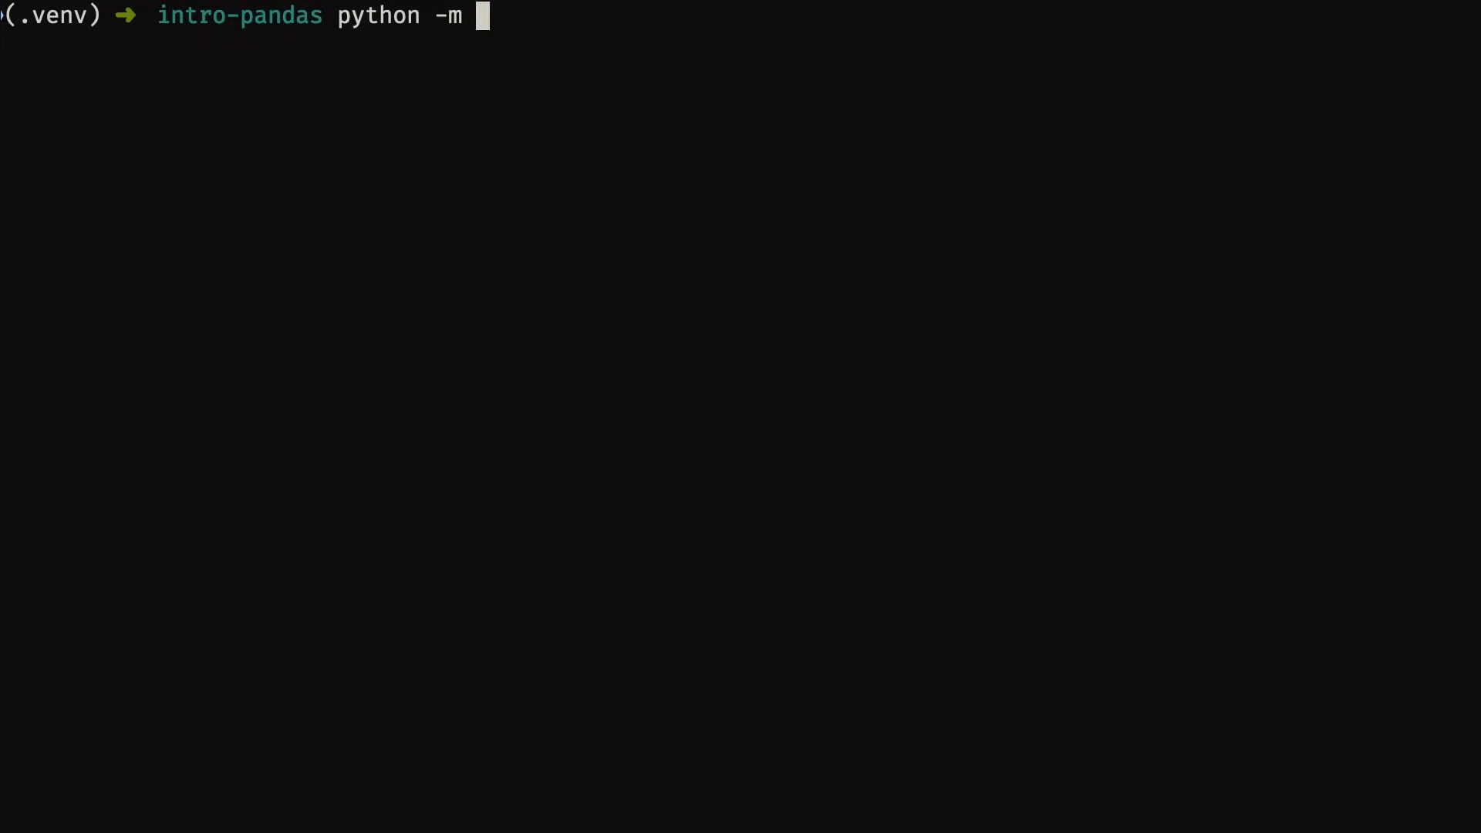
{"action": "type", "text": "pip"}
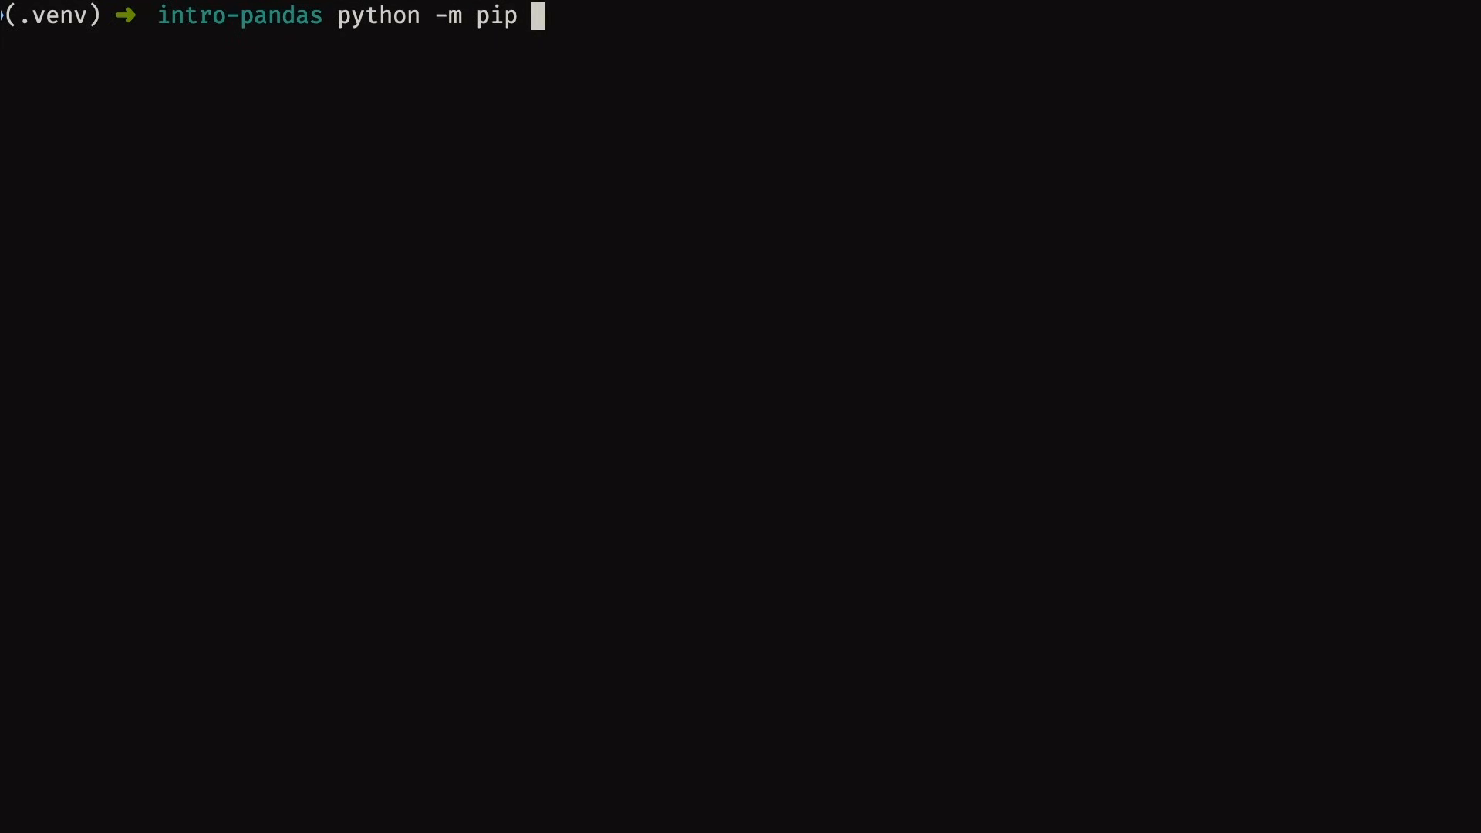
{"action": "type", "text": "install"}
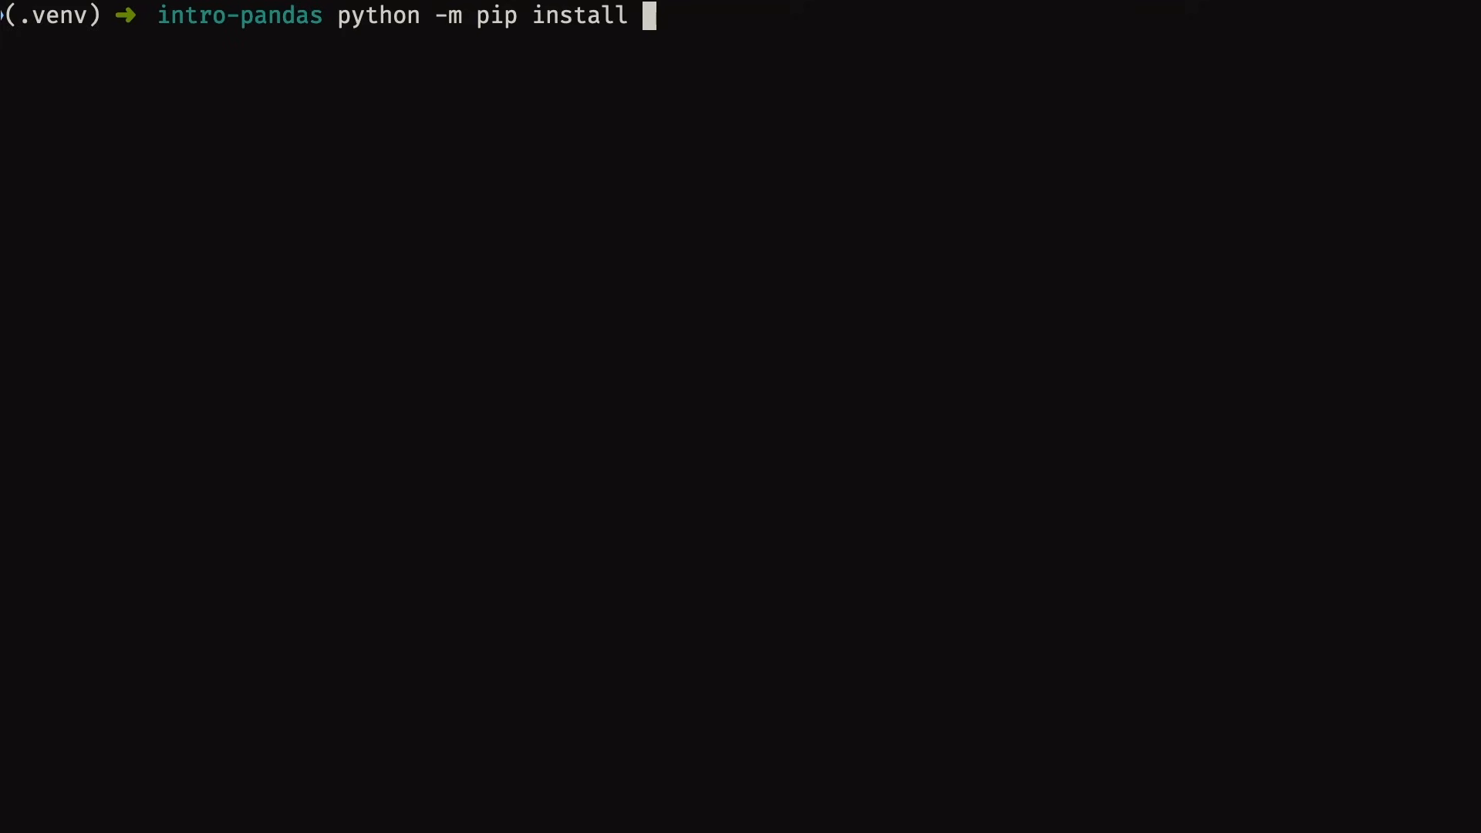
{"action": "type", "text": "pandas jupyter"}
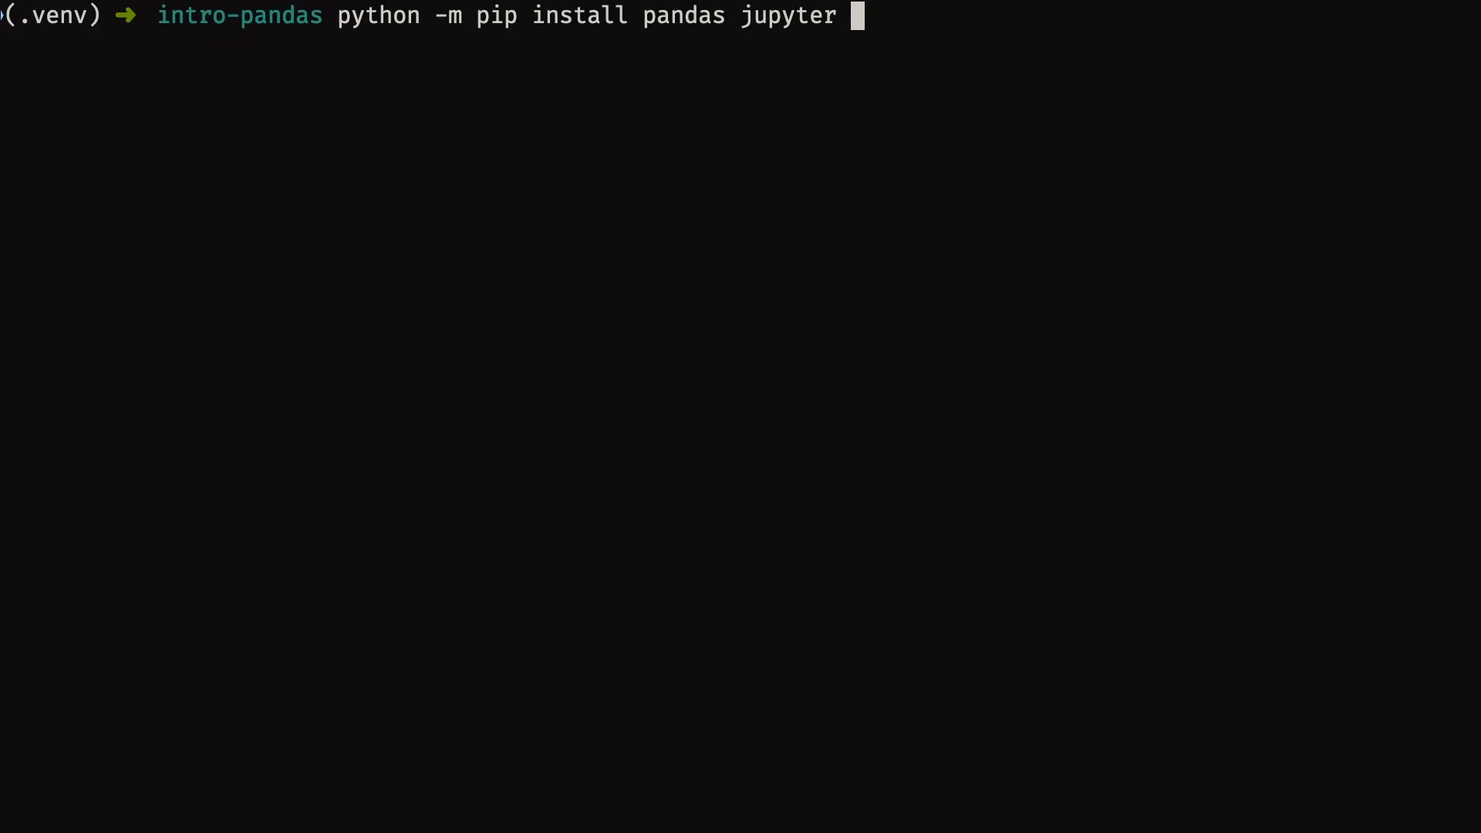
{"action": "type", "text": "lxml"}
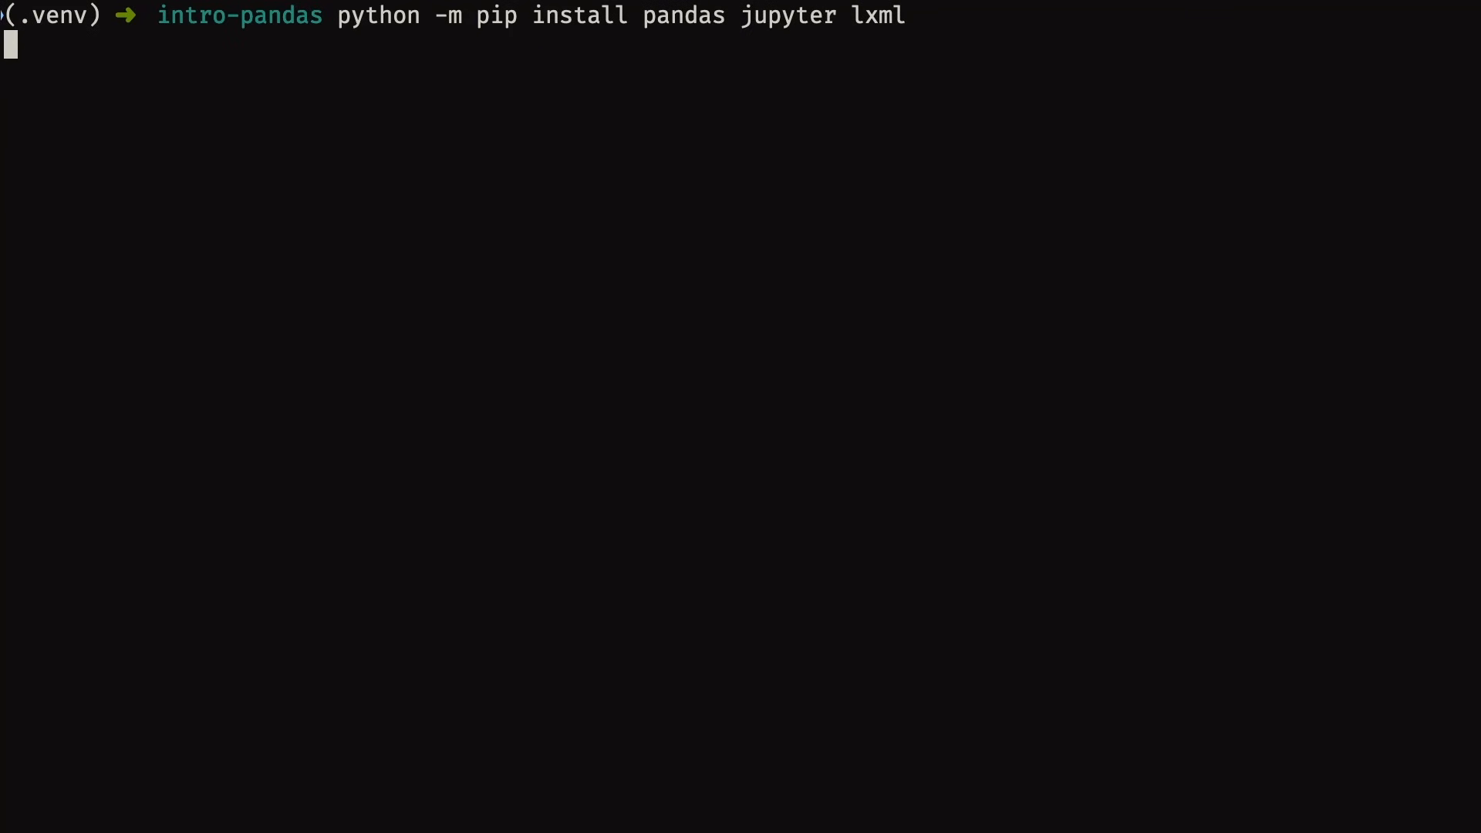
{"action": "key", "text": "Return"}
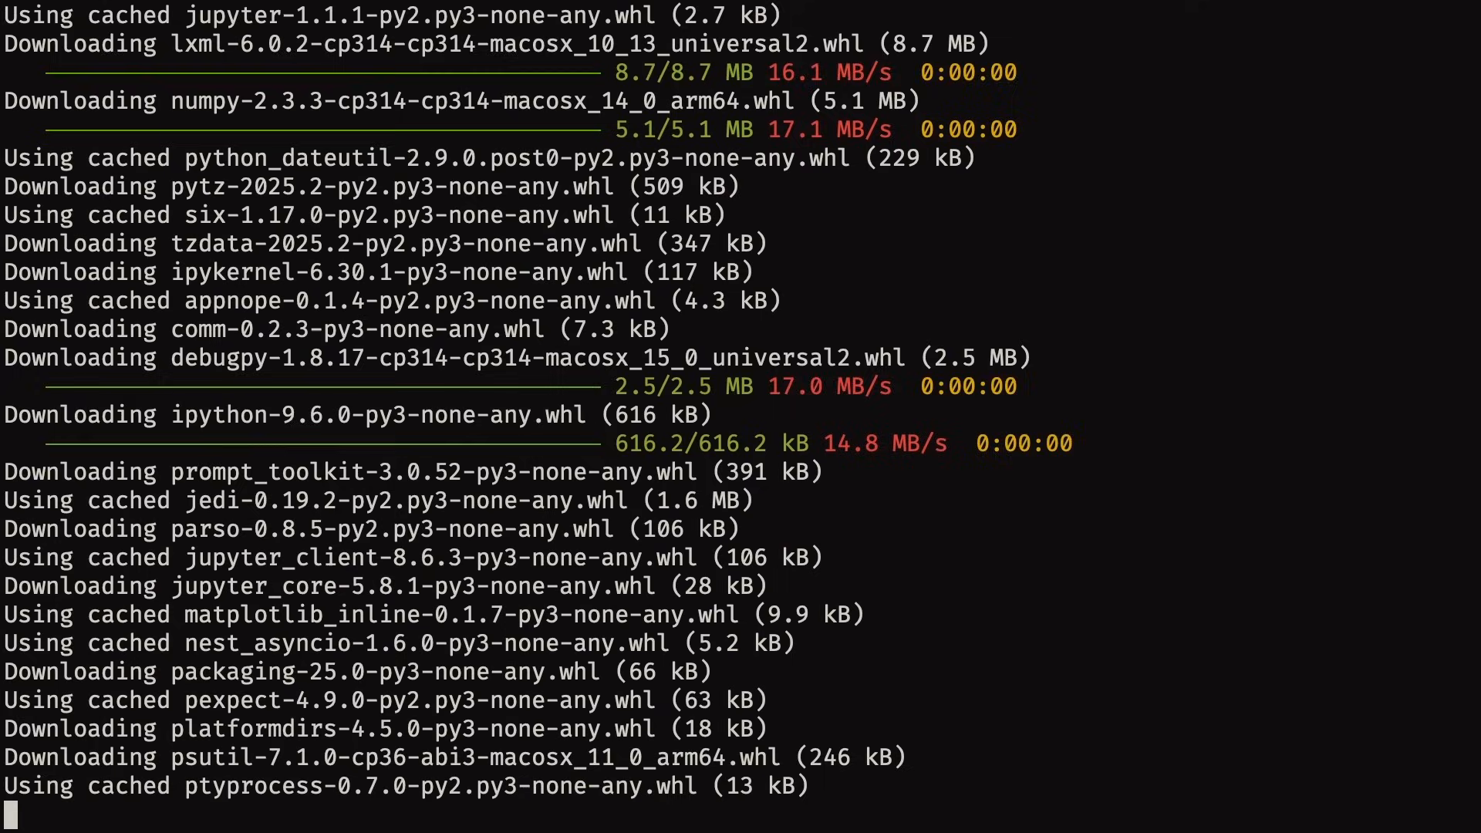
{"action": "scroll", "scroll_direction": "down", "scroll_amount": 3}
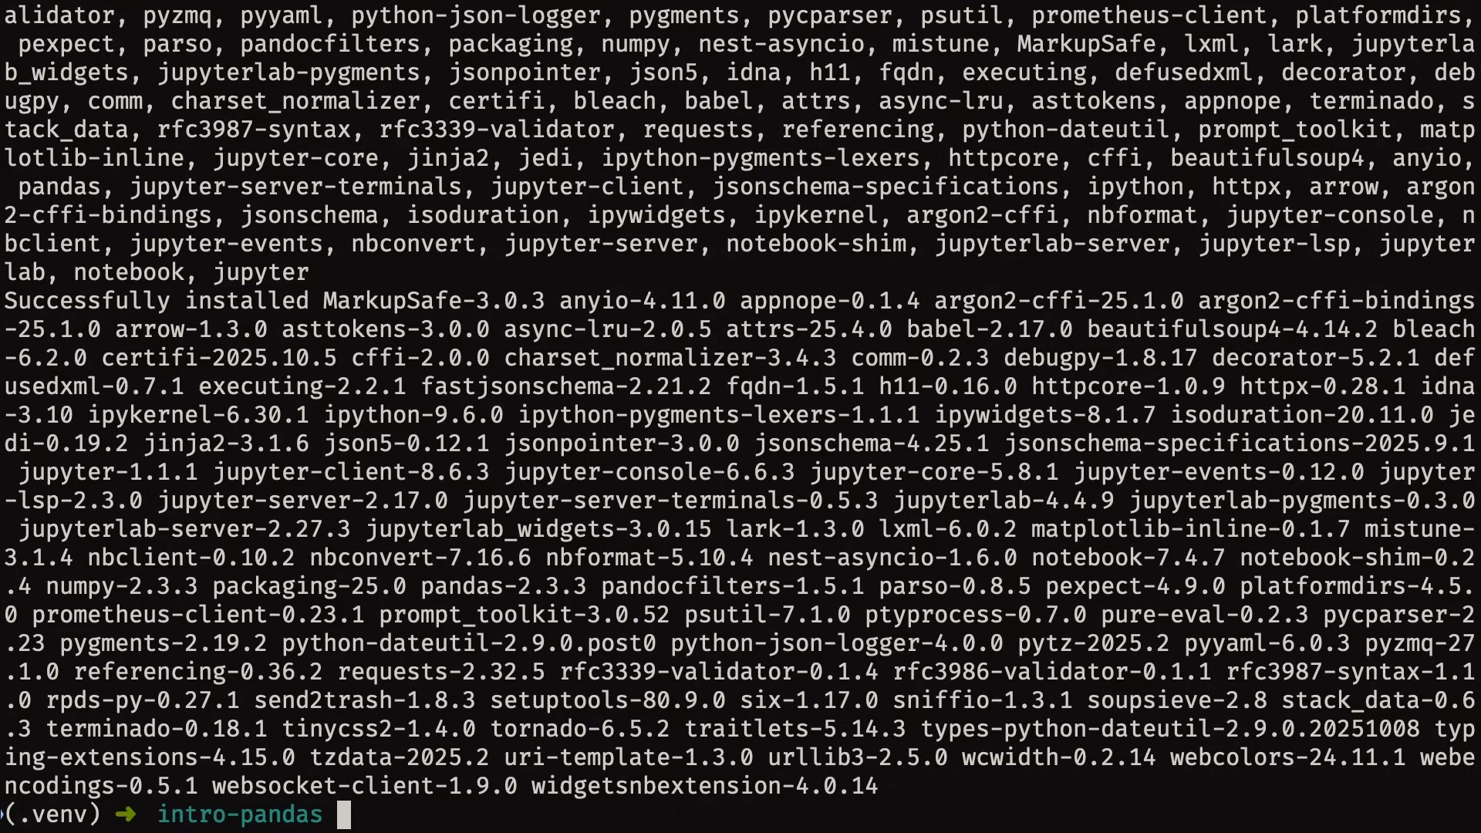
{"action": "type", "text": "python"}
{"action": "type", "text": "im"}
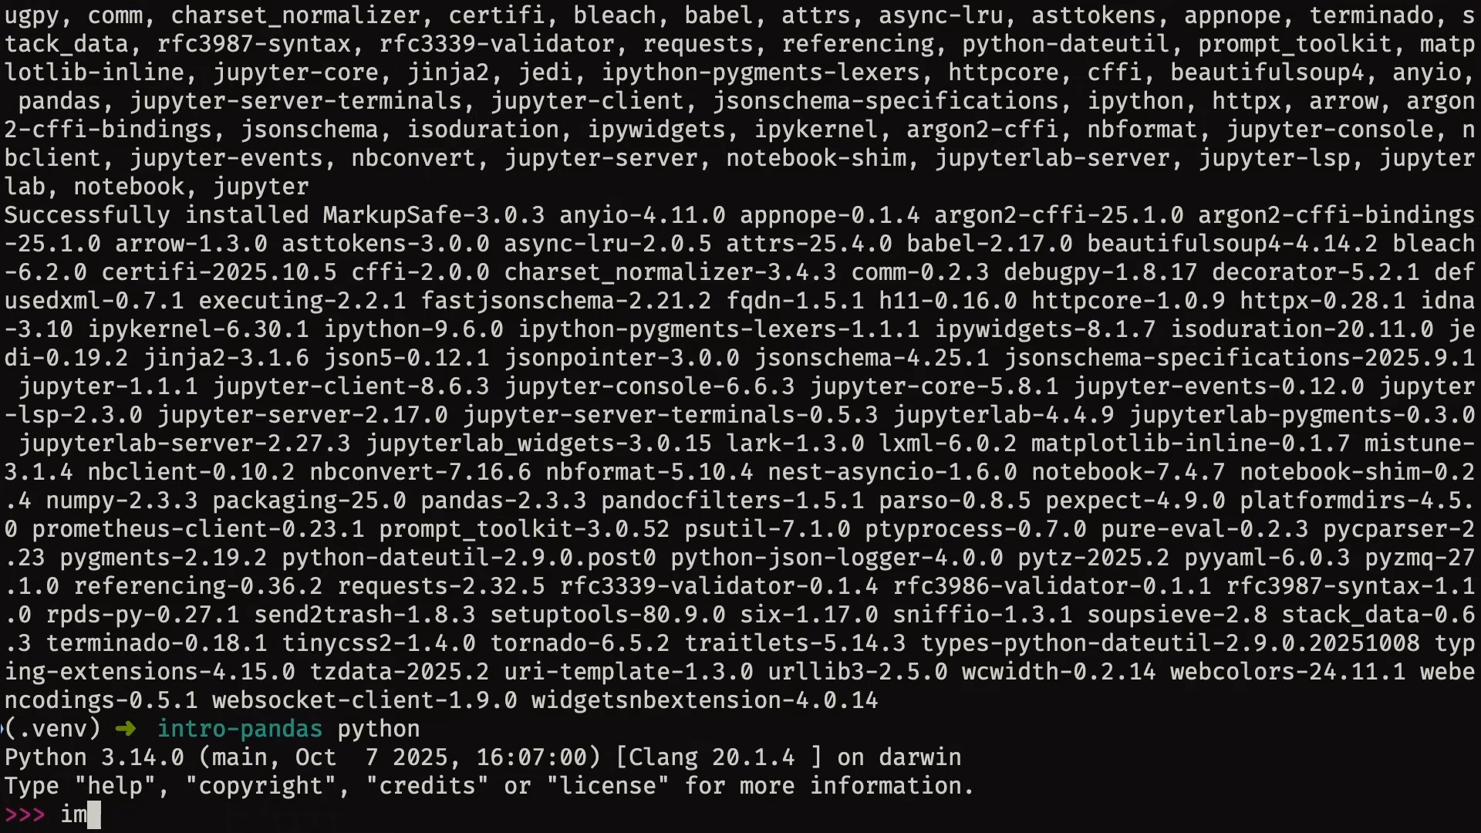
- Import pandas in the Terminal Python session to confirm it loads without errors
{"action": "type", "text": "port pandas"}
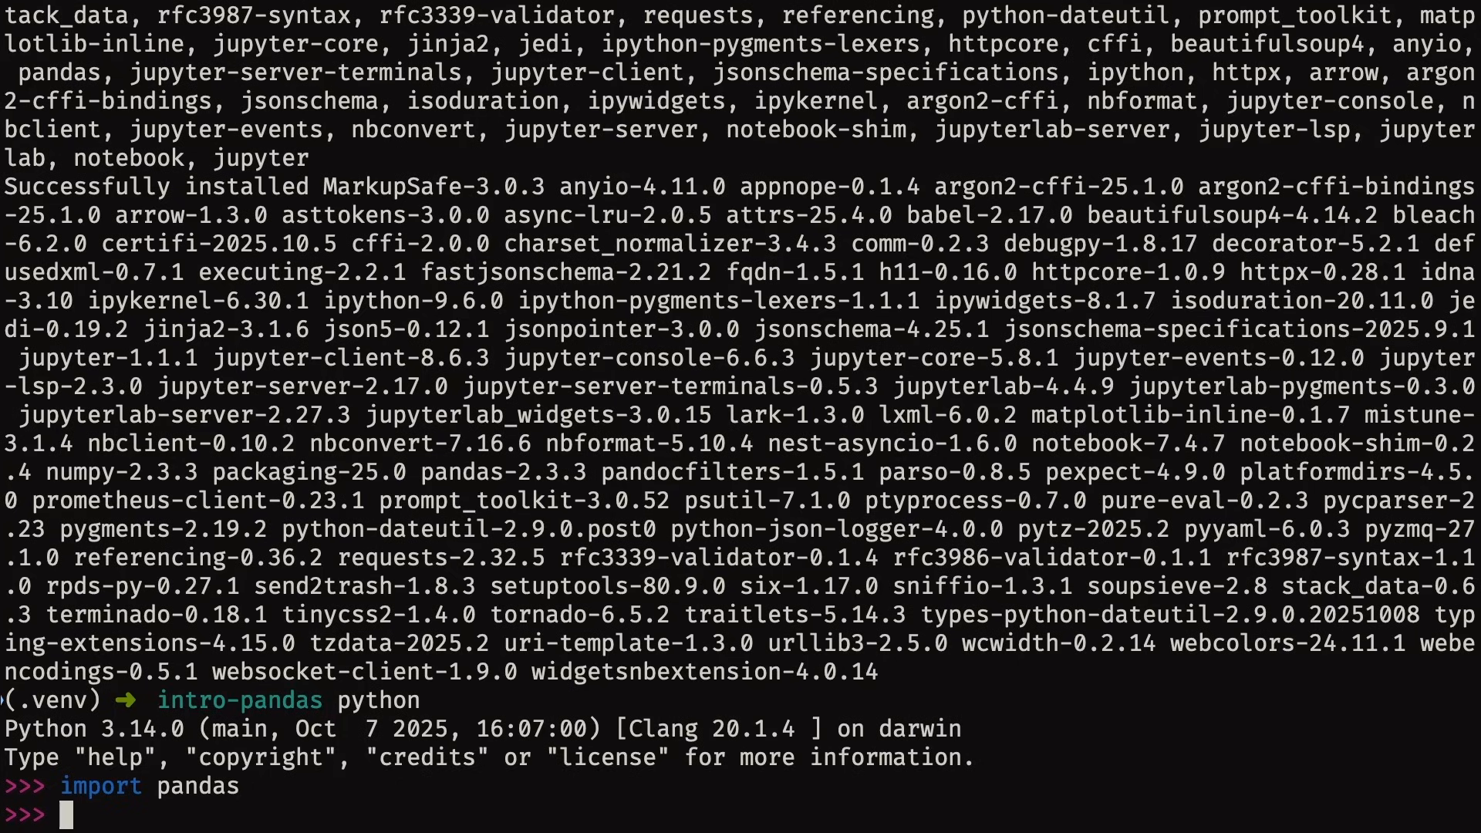
{"action": "type", "text": "impor"}
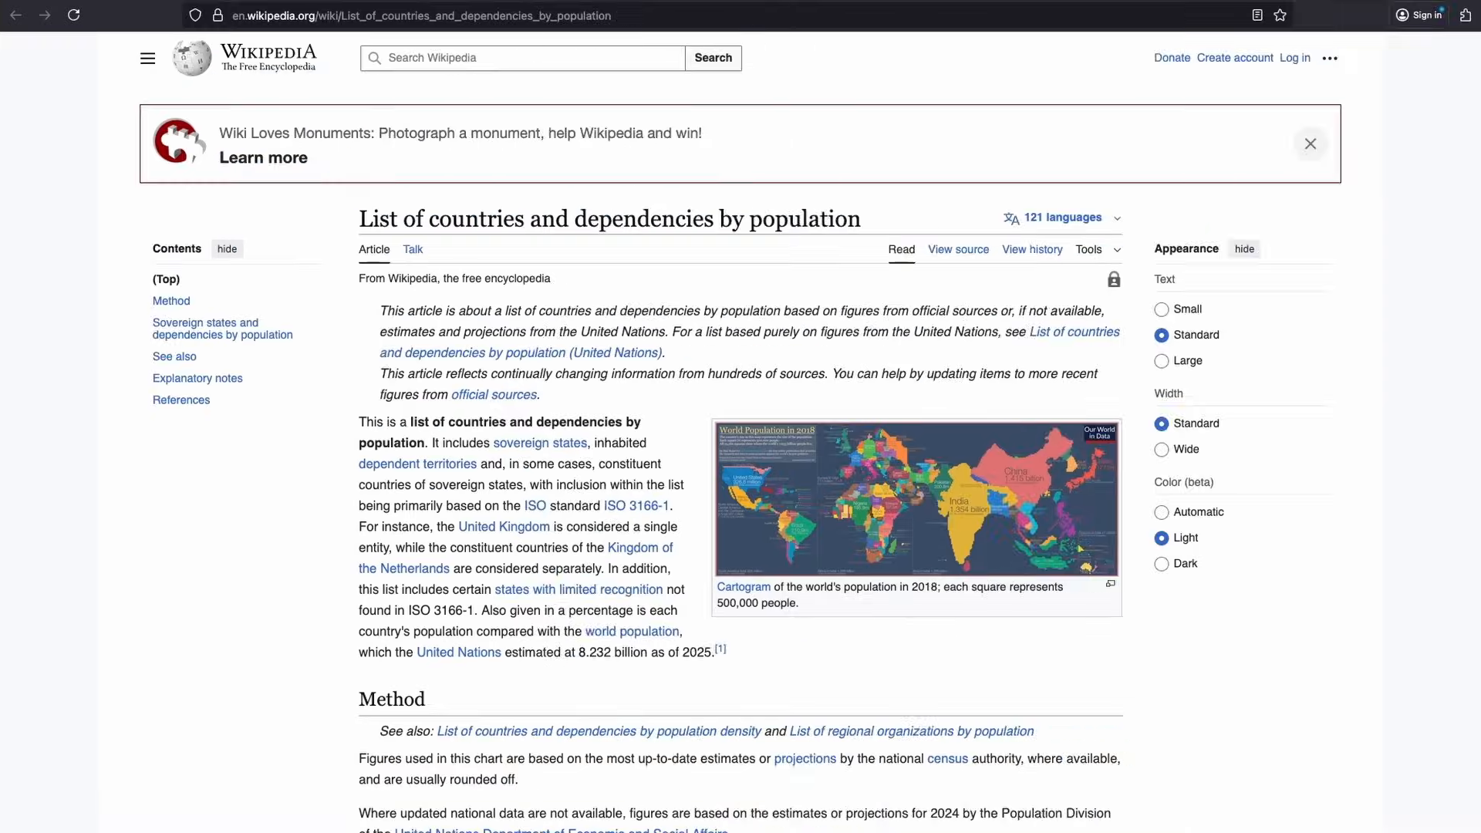
- Scroll through Wikipedia's country population table past rank 160
{"action": "scroll", "scroll_direction": "down", "scroll_amount": 3}
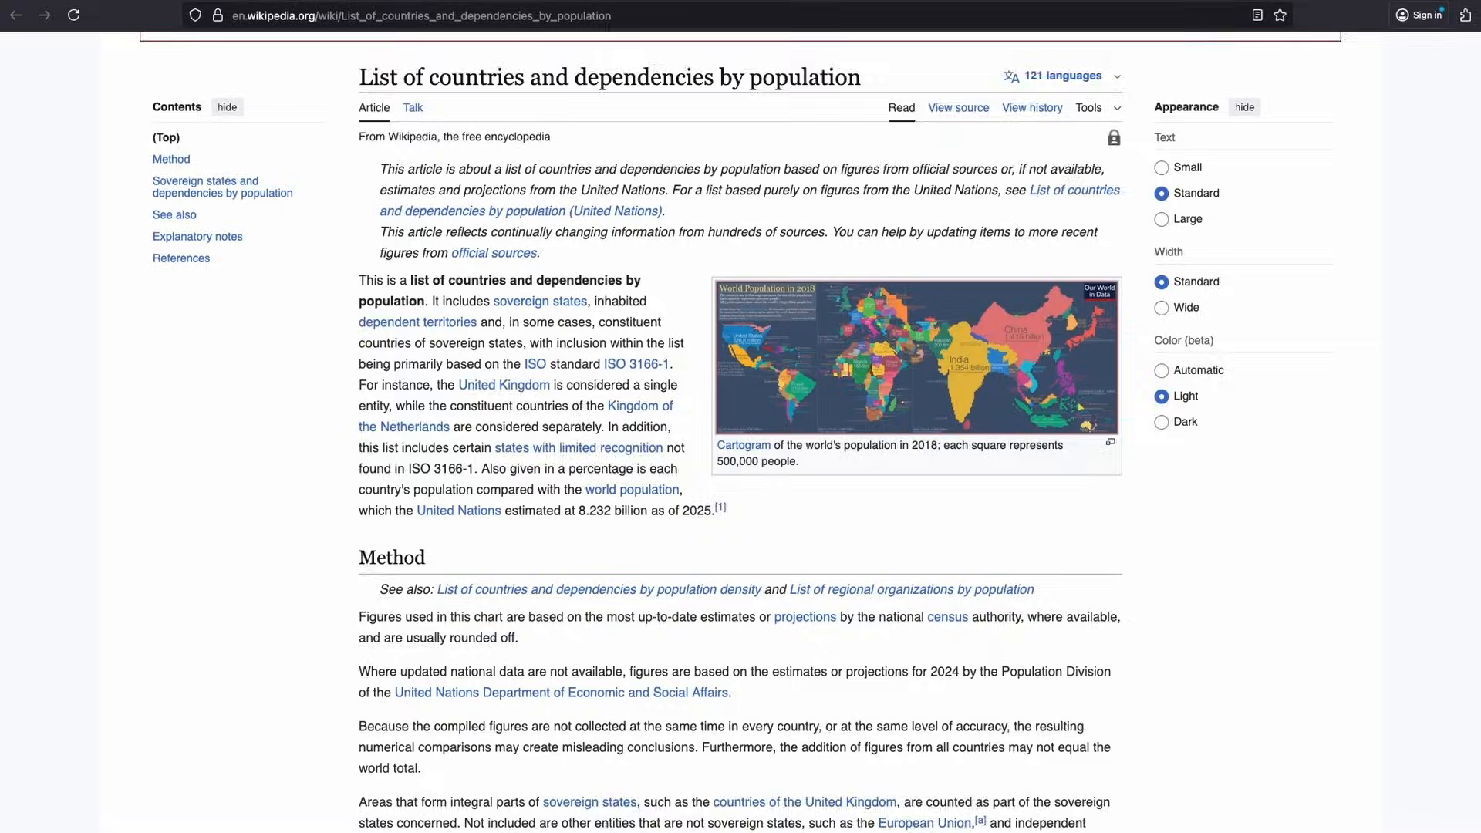
{"action": "scroll", "scroll_direction": "down", "scroll_amount": 3}
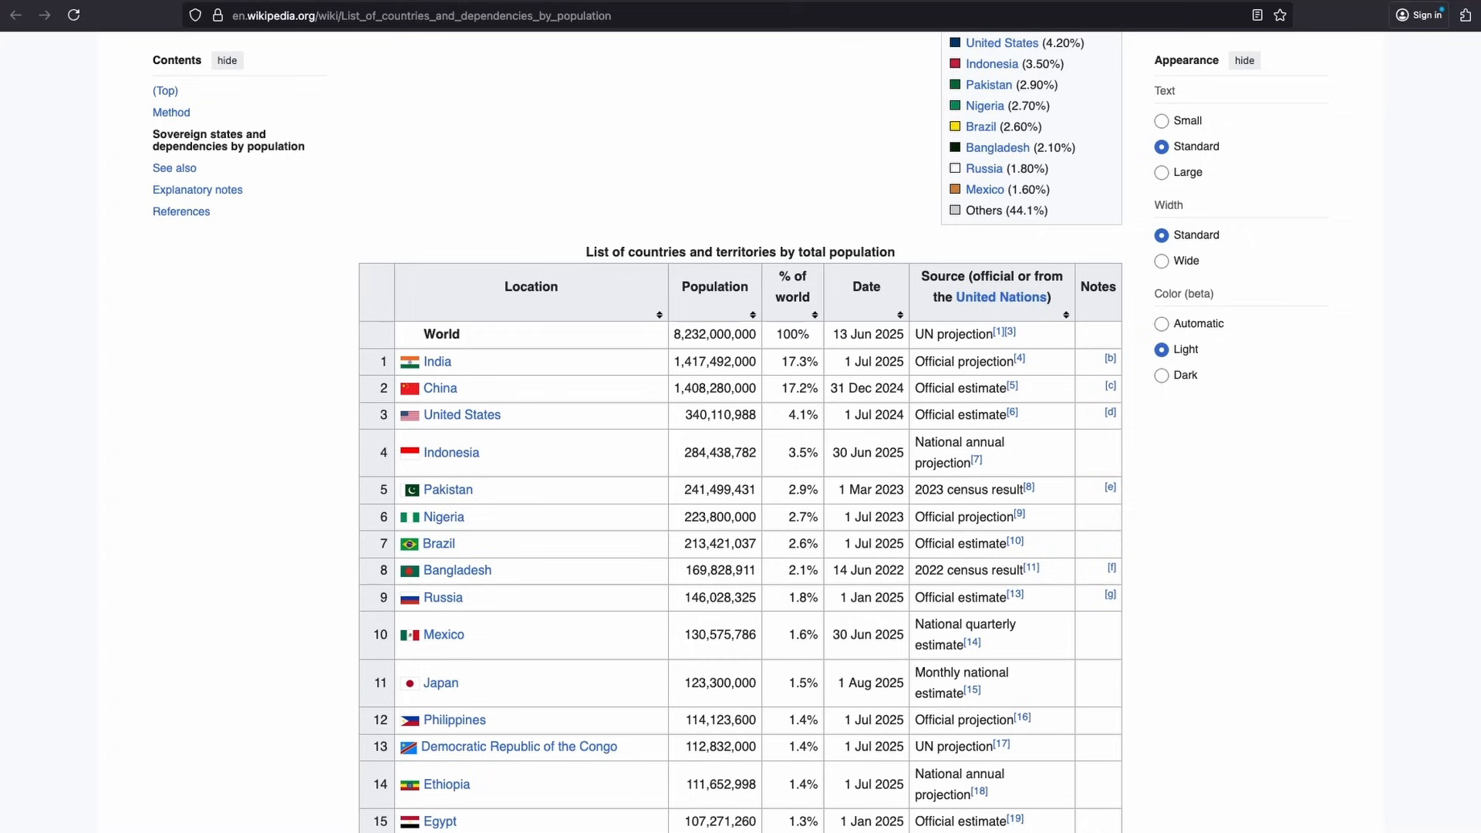
{"action": "scroll", "scroll_direction": "down", "scroll_amount": 3}
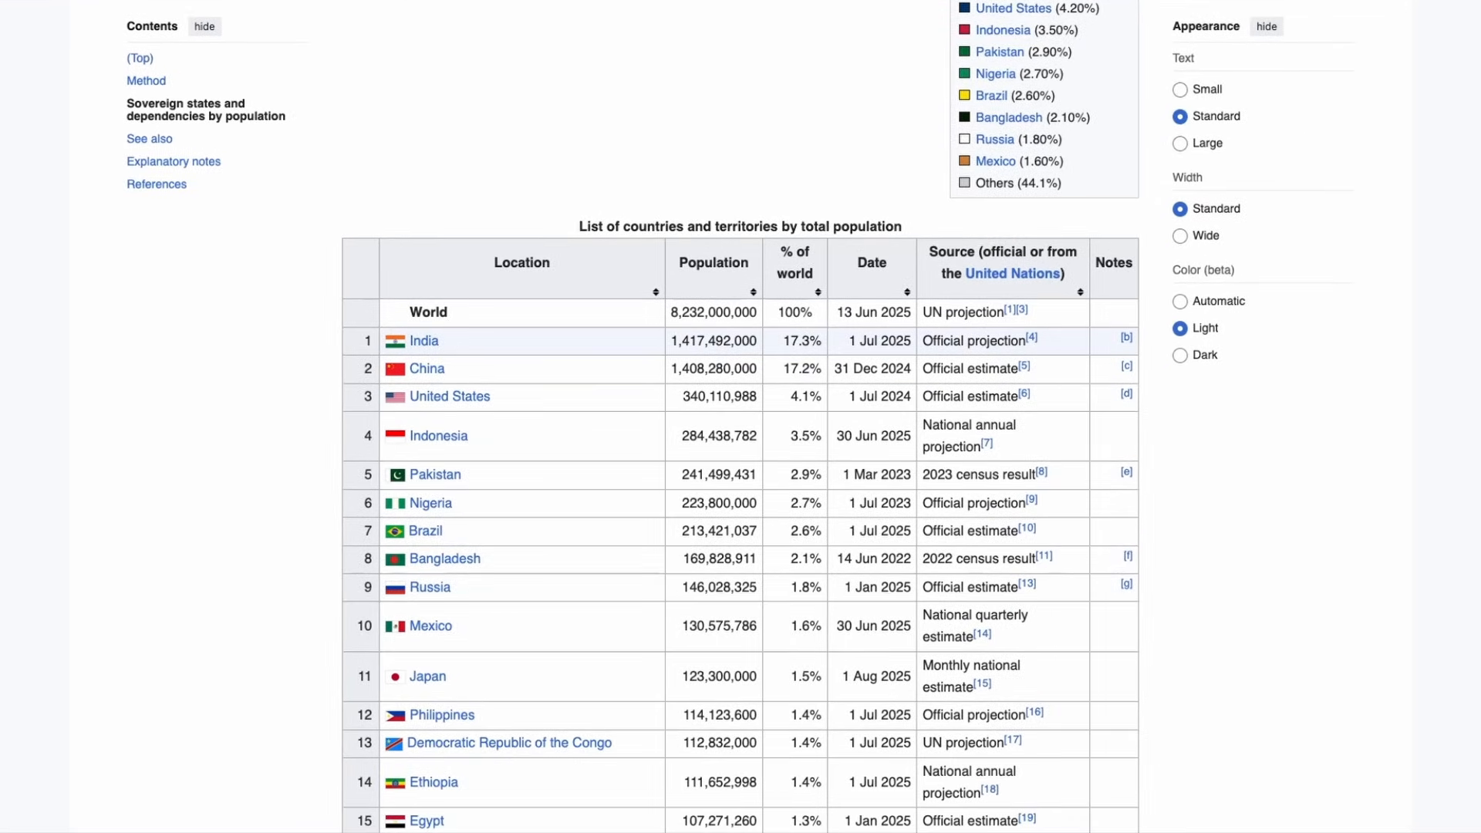
{"action": "scroll", "scroll_direction": "down", "scroll_amount": 3}
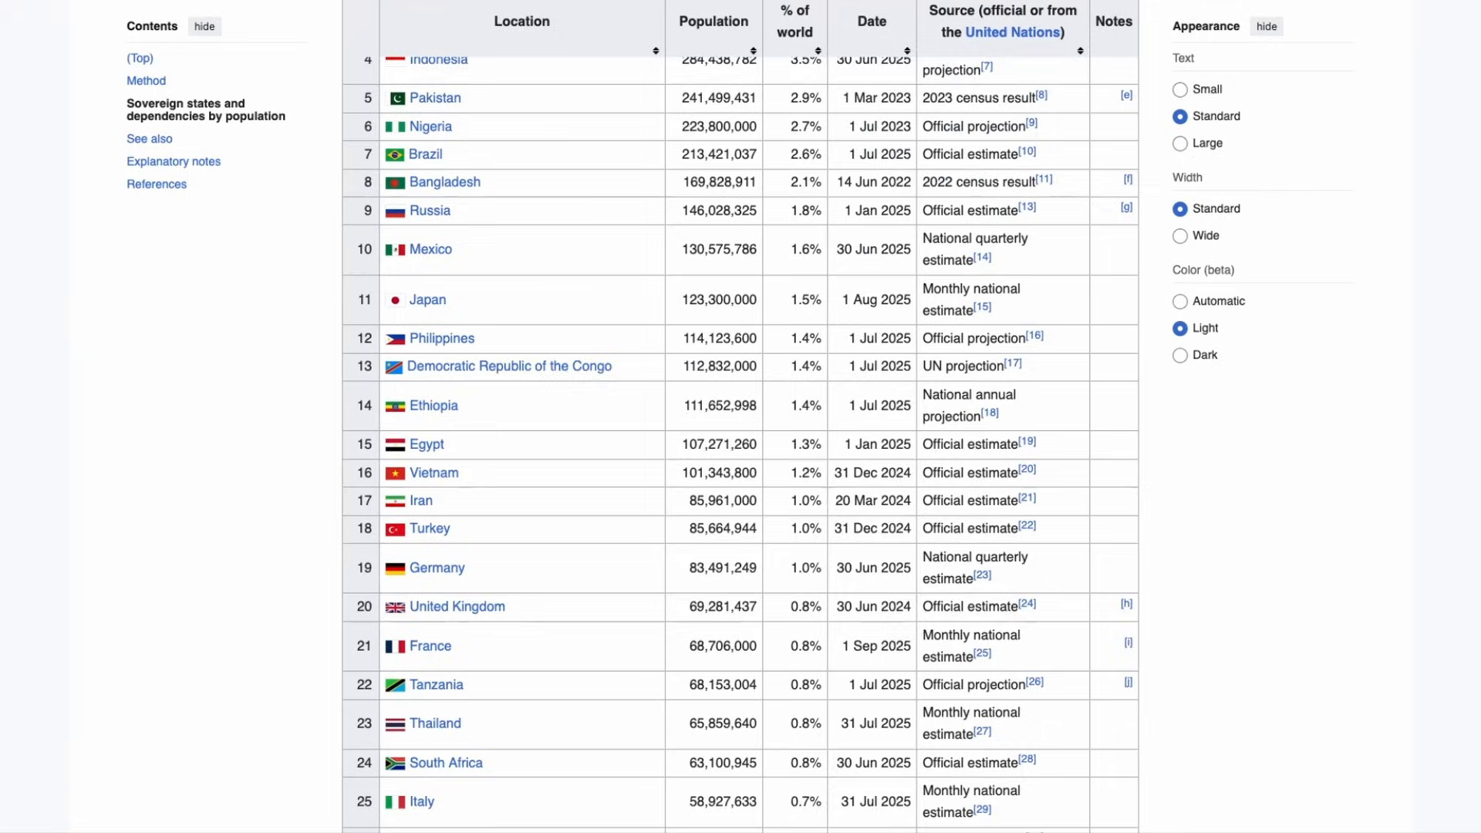
{"action": "scroll", "scroll_direction": "down", "scroll_amount": 3}
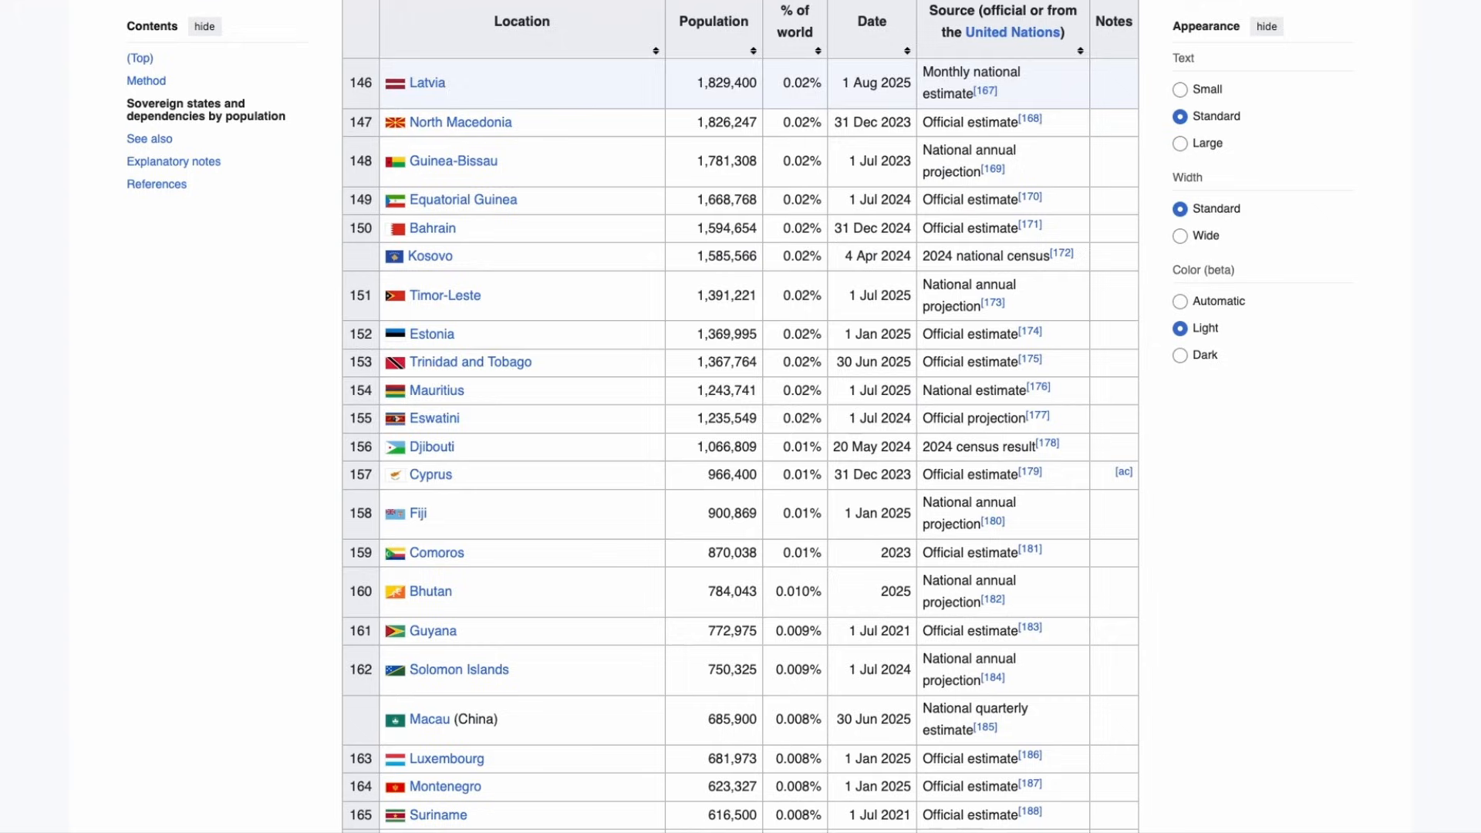
{"action": "scroll", "scroll_direction": "down", "scroll_amount": 3}
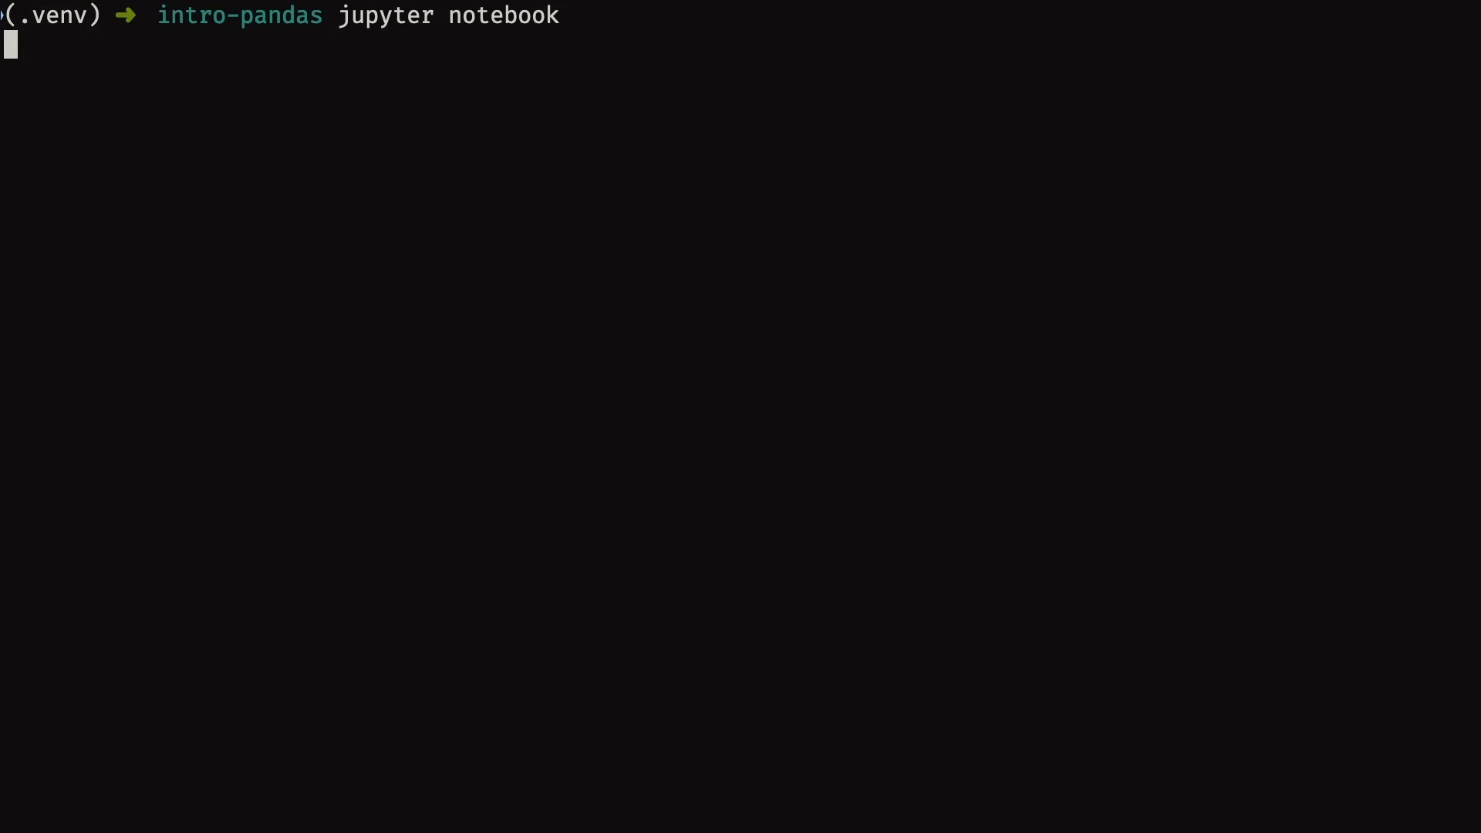
- Run jupyter notebook to start the server and show the intro-pandas file browser
{"action": "key", "text": "Return"}
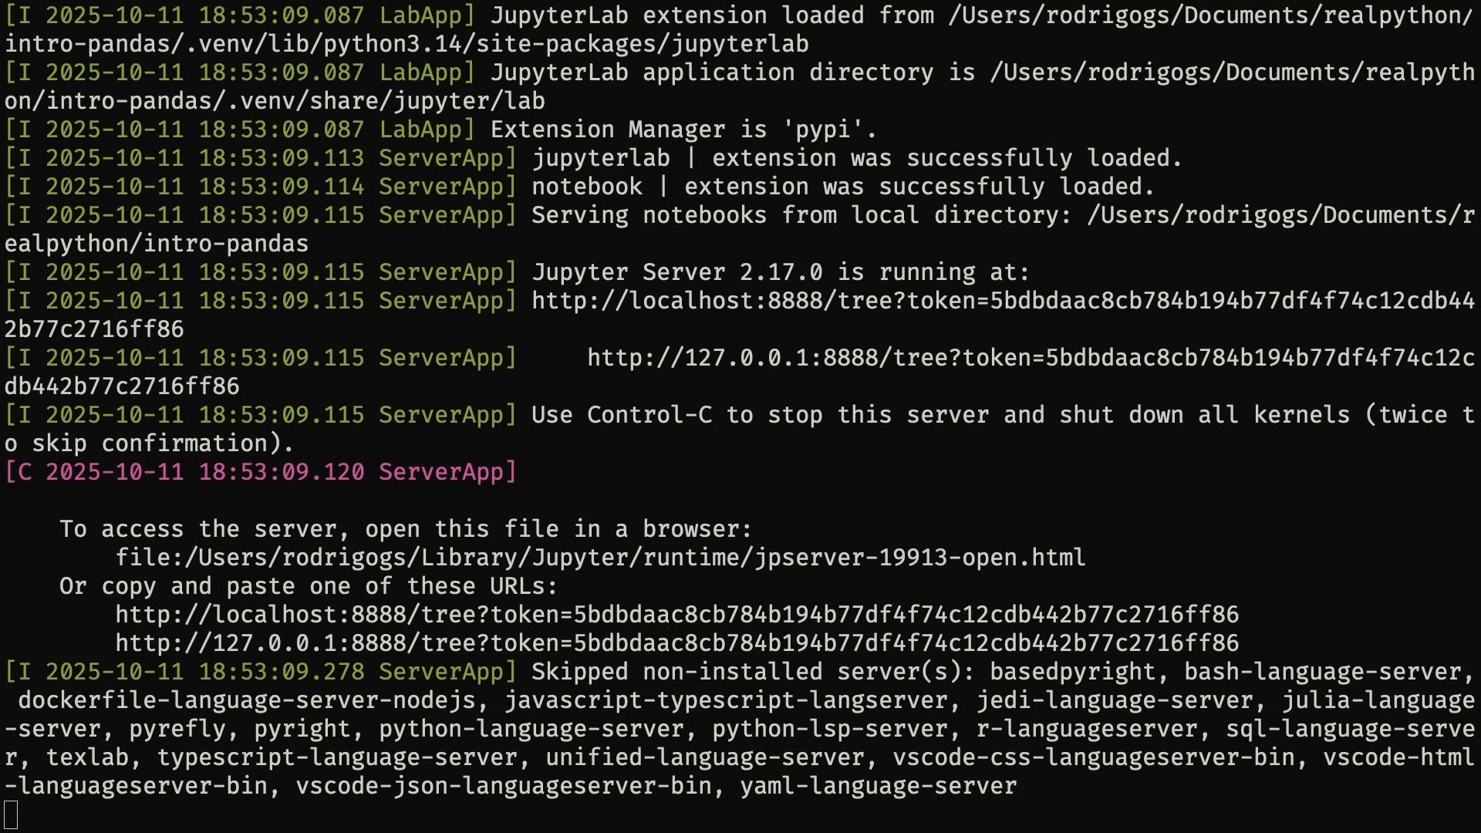
{"action": "right_click", "coordinate": [661, 613]}
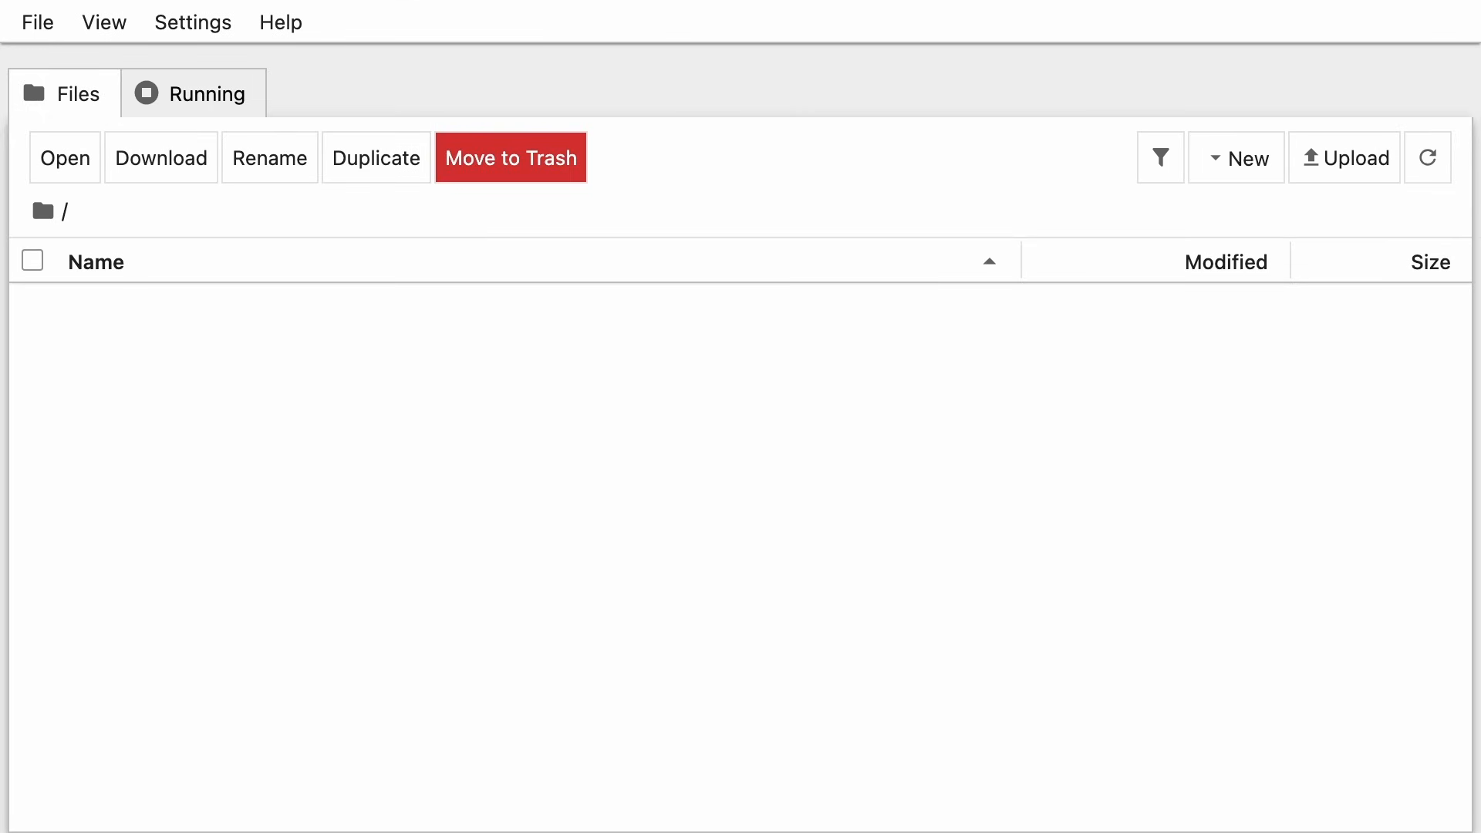
- Create a new Python 3 notebook via File > New > Notebook and enter its first cell
{"action": "left_click", "coordinate": [37, 21]}
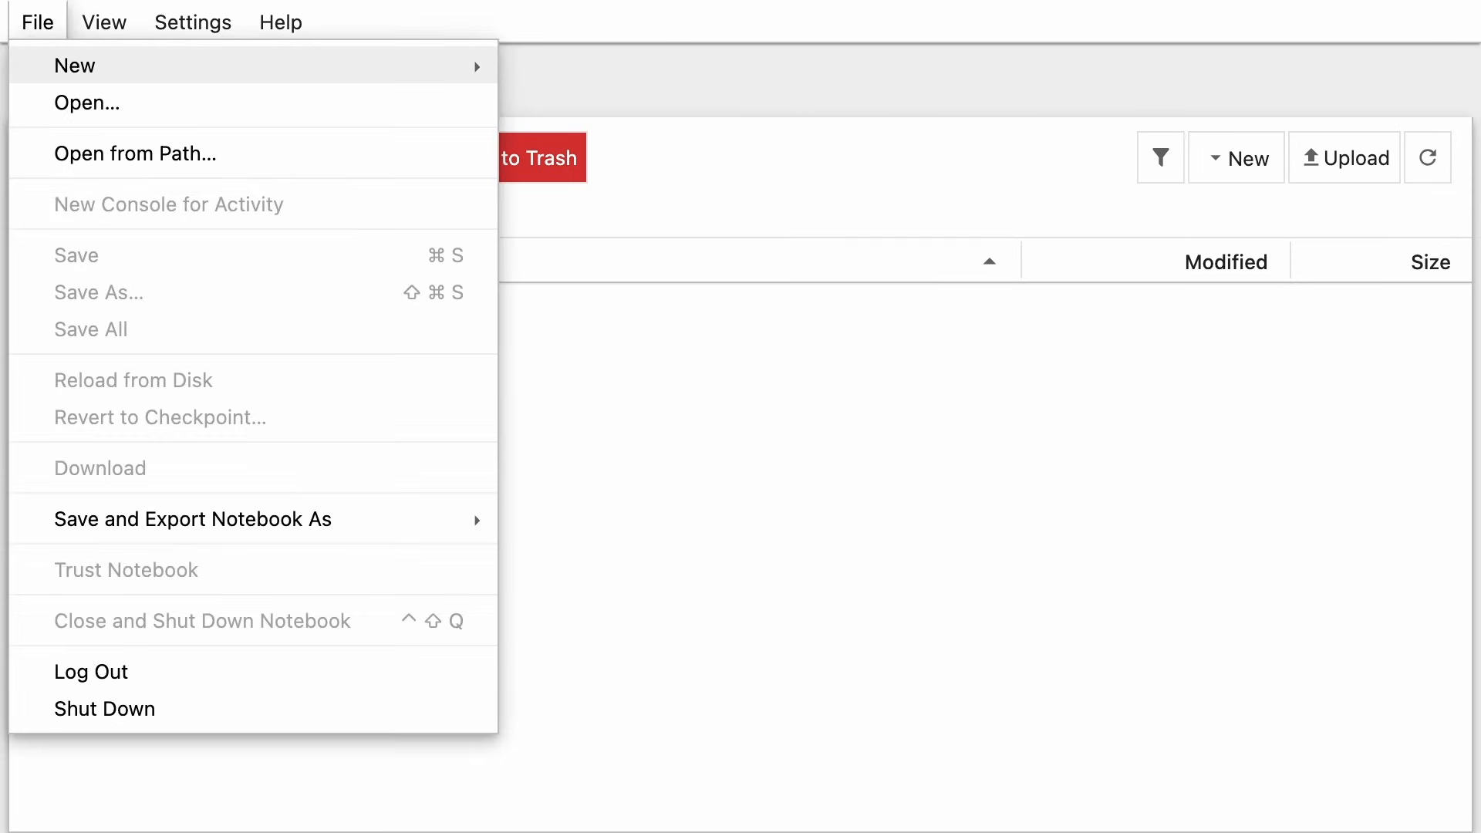
{"action": "mouse_move", "coordinate": [75, 65]}
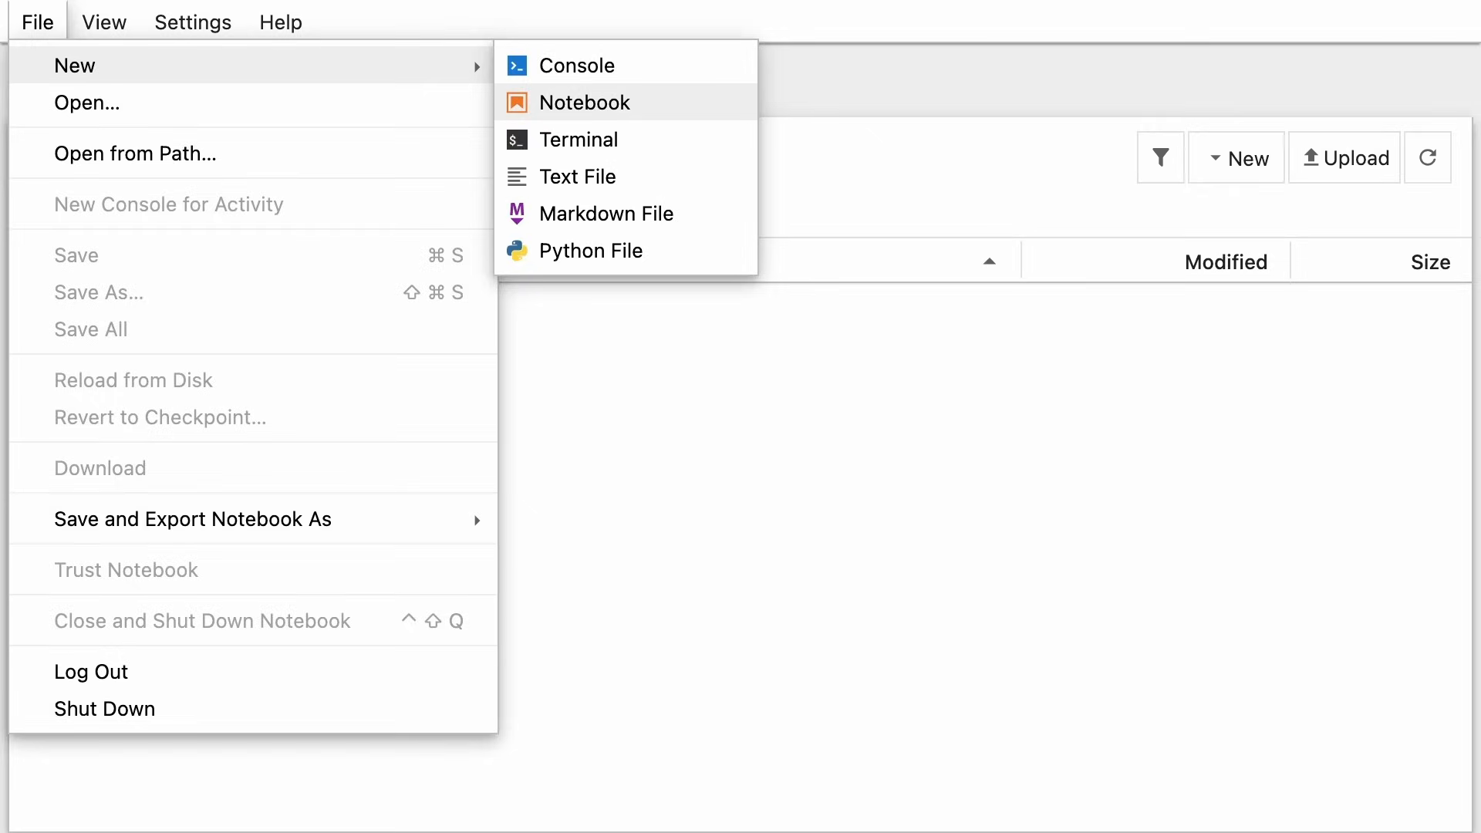
{"action": "left_click", "coordinate": [593, 102]}
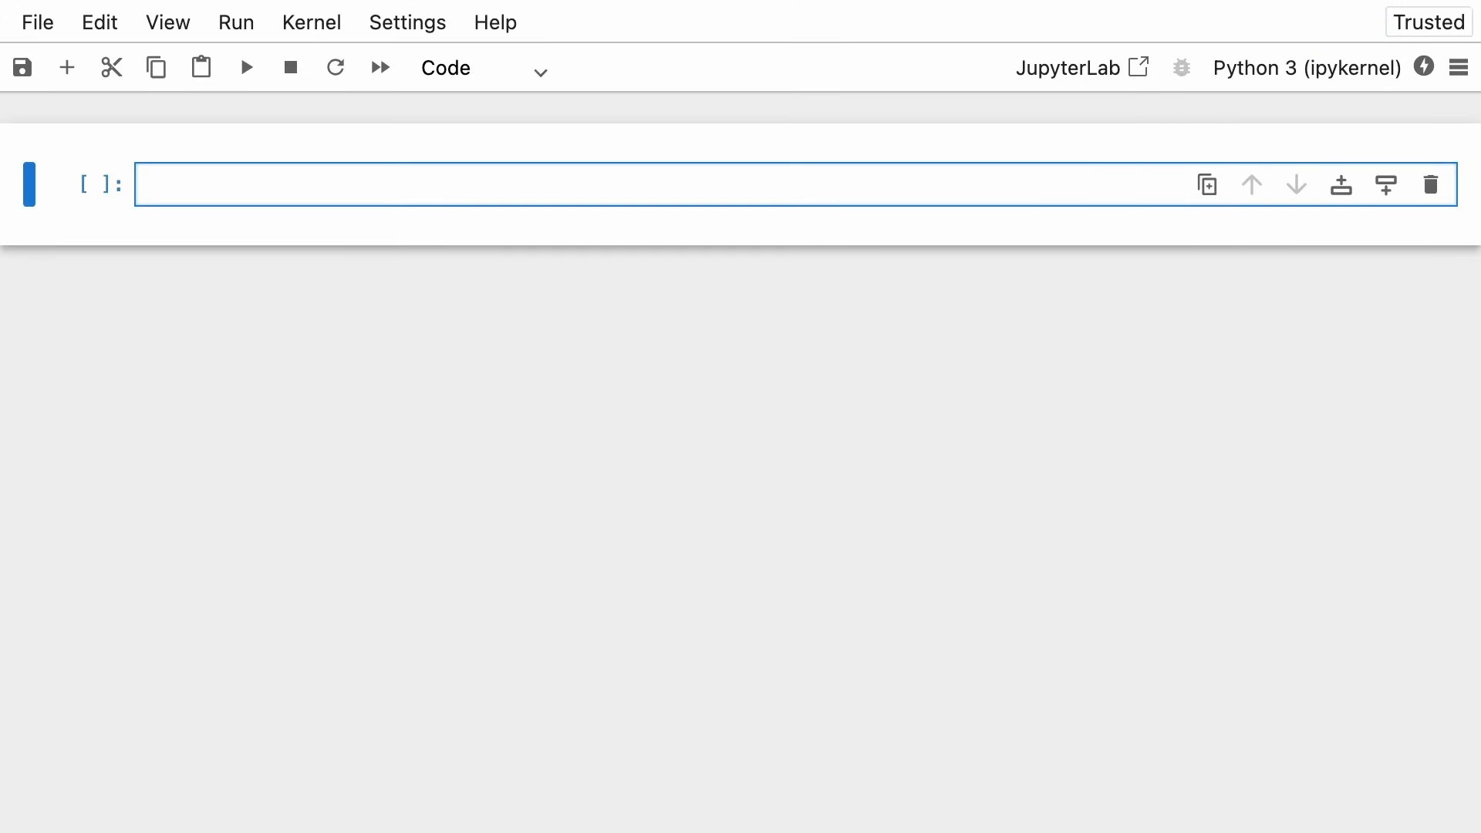
{"action": "left_click", "coordinate": [378, 183]}
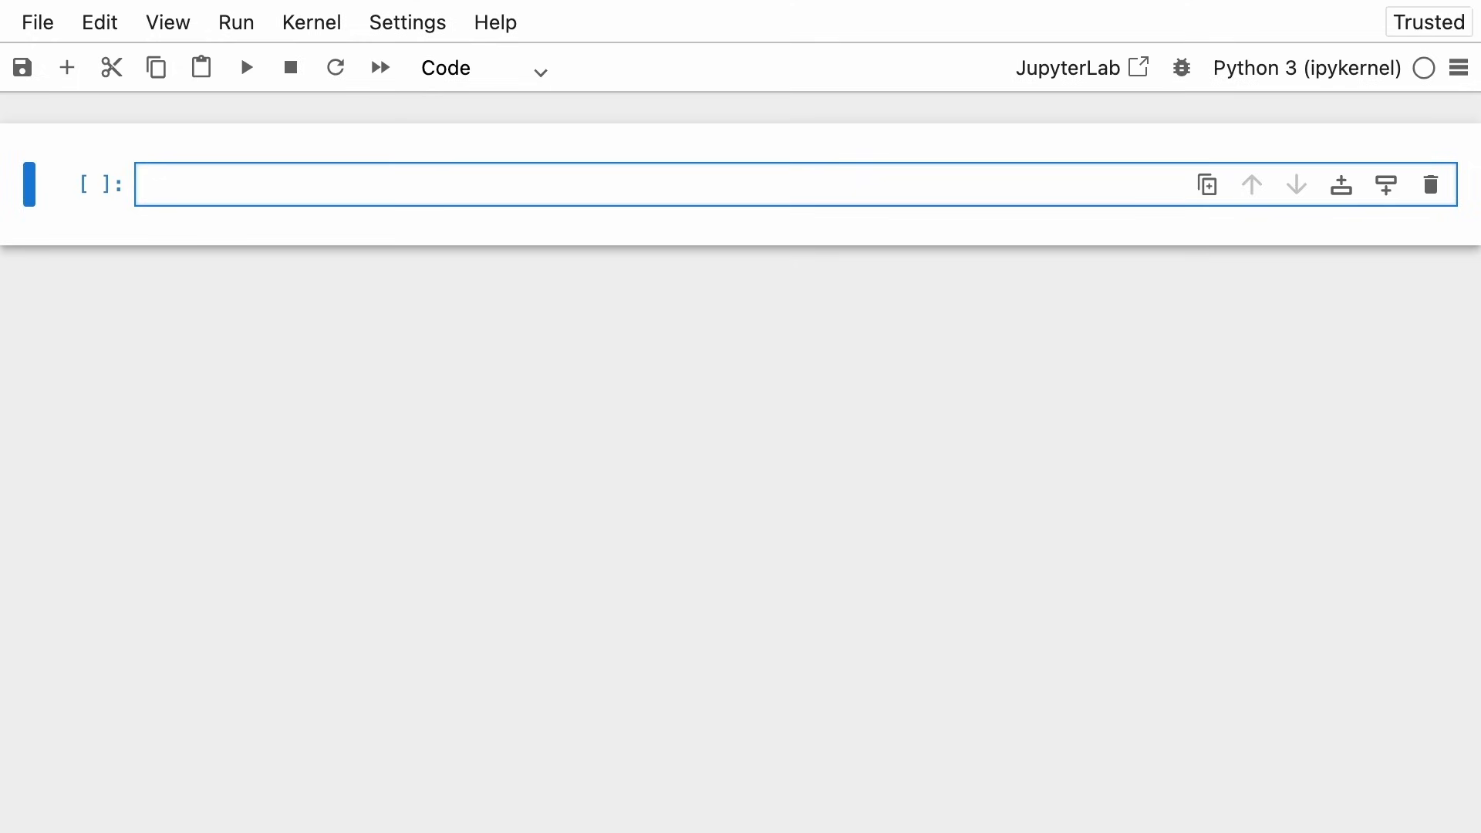
- Import urllib and set url to the Wikipedia List_of_countries_and_dependencies_by_population address
{"action": "type", "text": "import"}
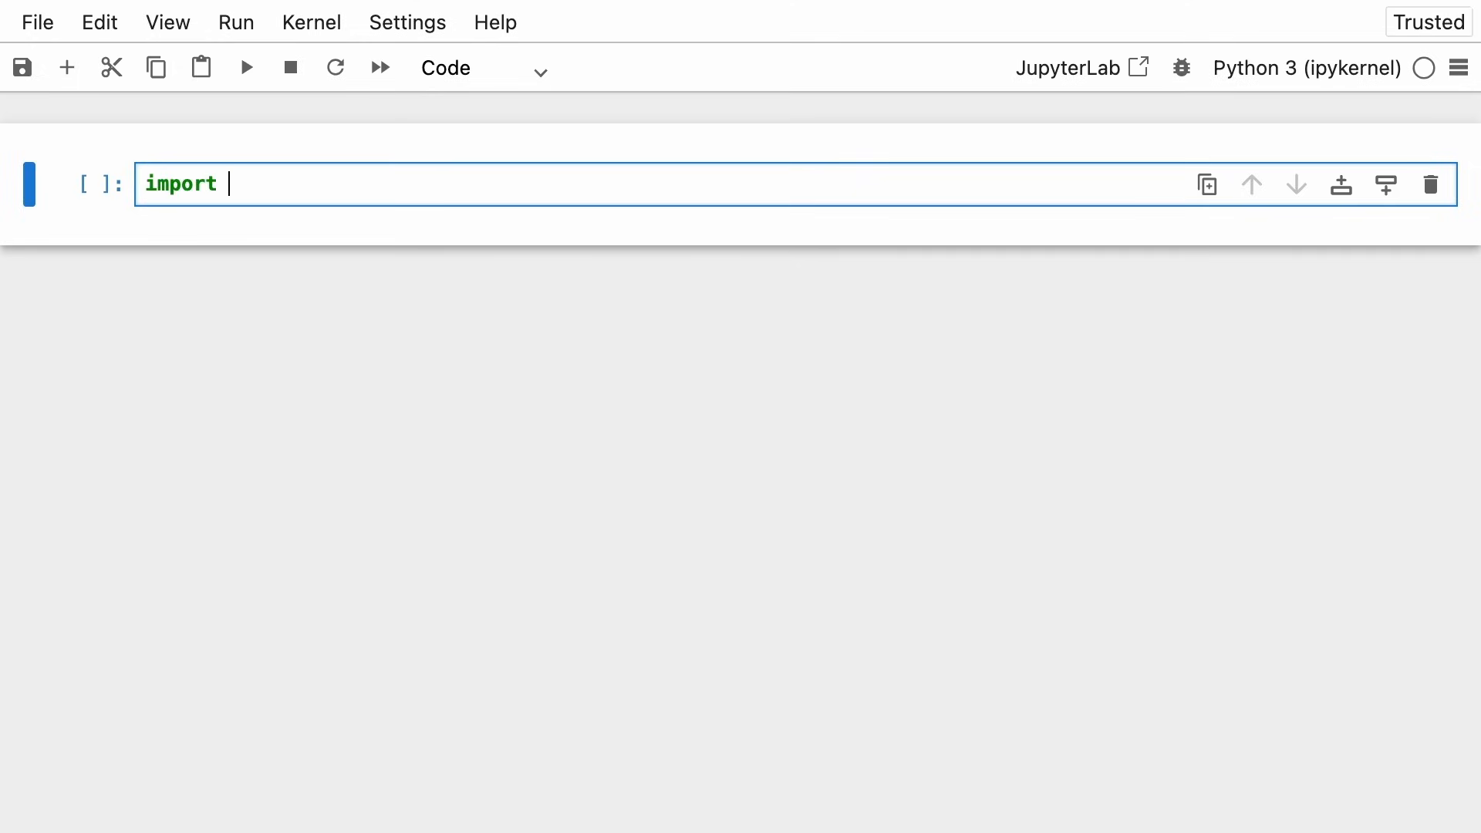
{"action": "type", "text": "urllib"}
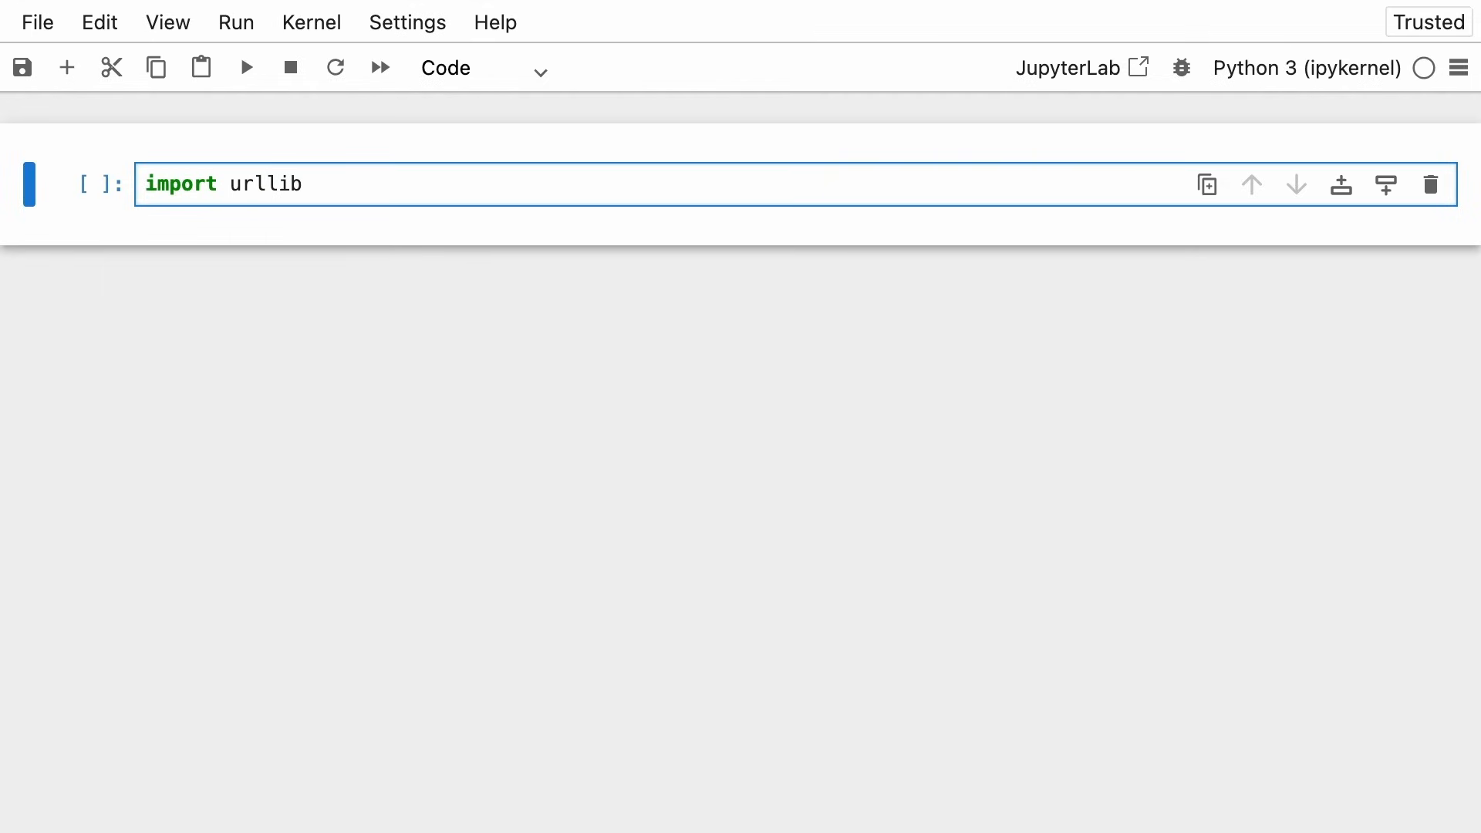
{"action": "type", "text": "url = \""}
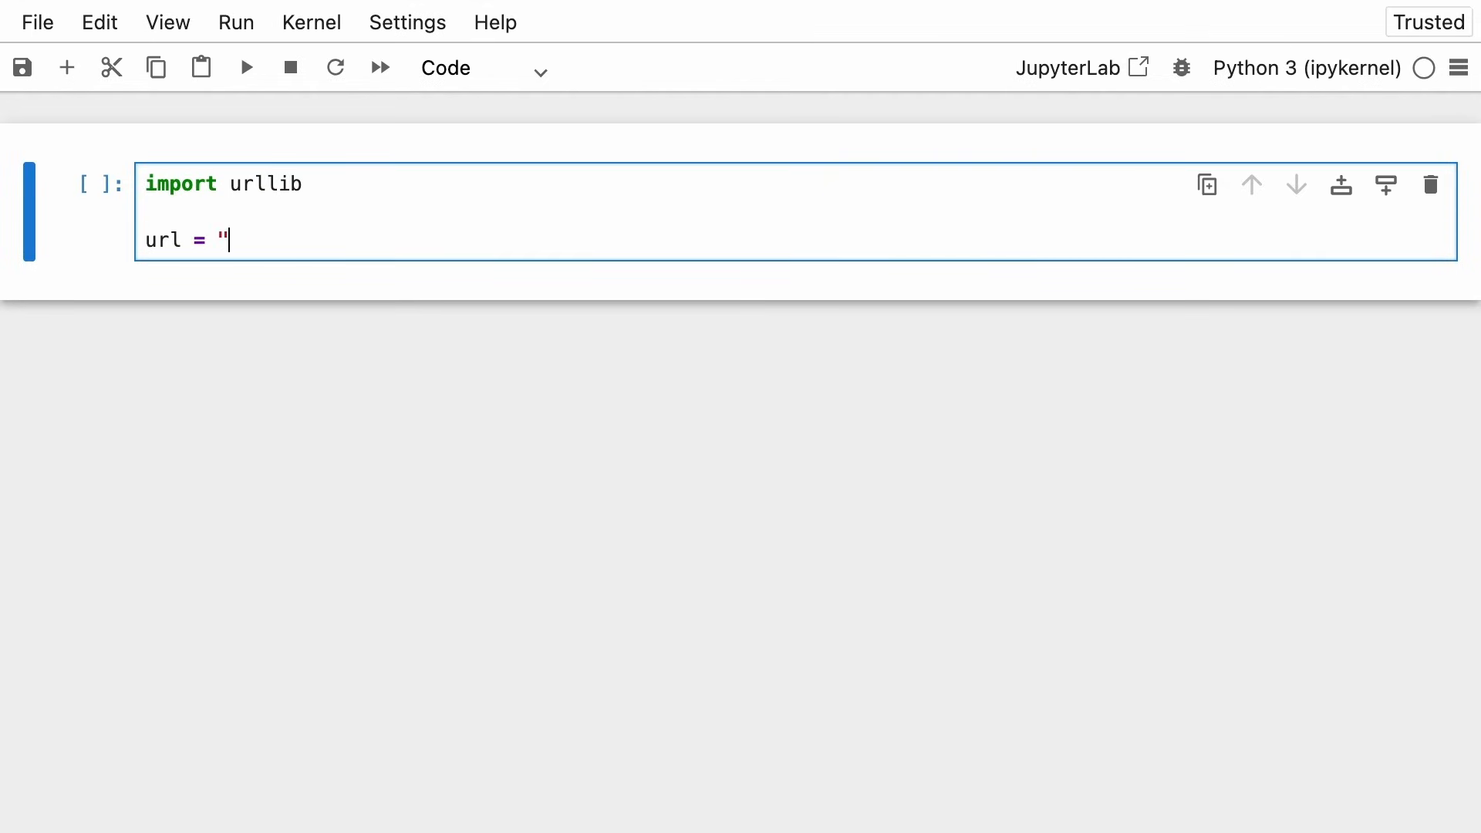
{"action": "type", "text": "https://en.wikipedia.org/wiki/List_of_countries_and_dependencies_by_population"}
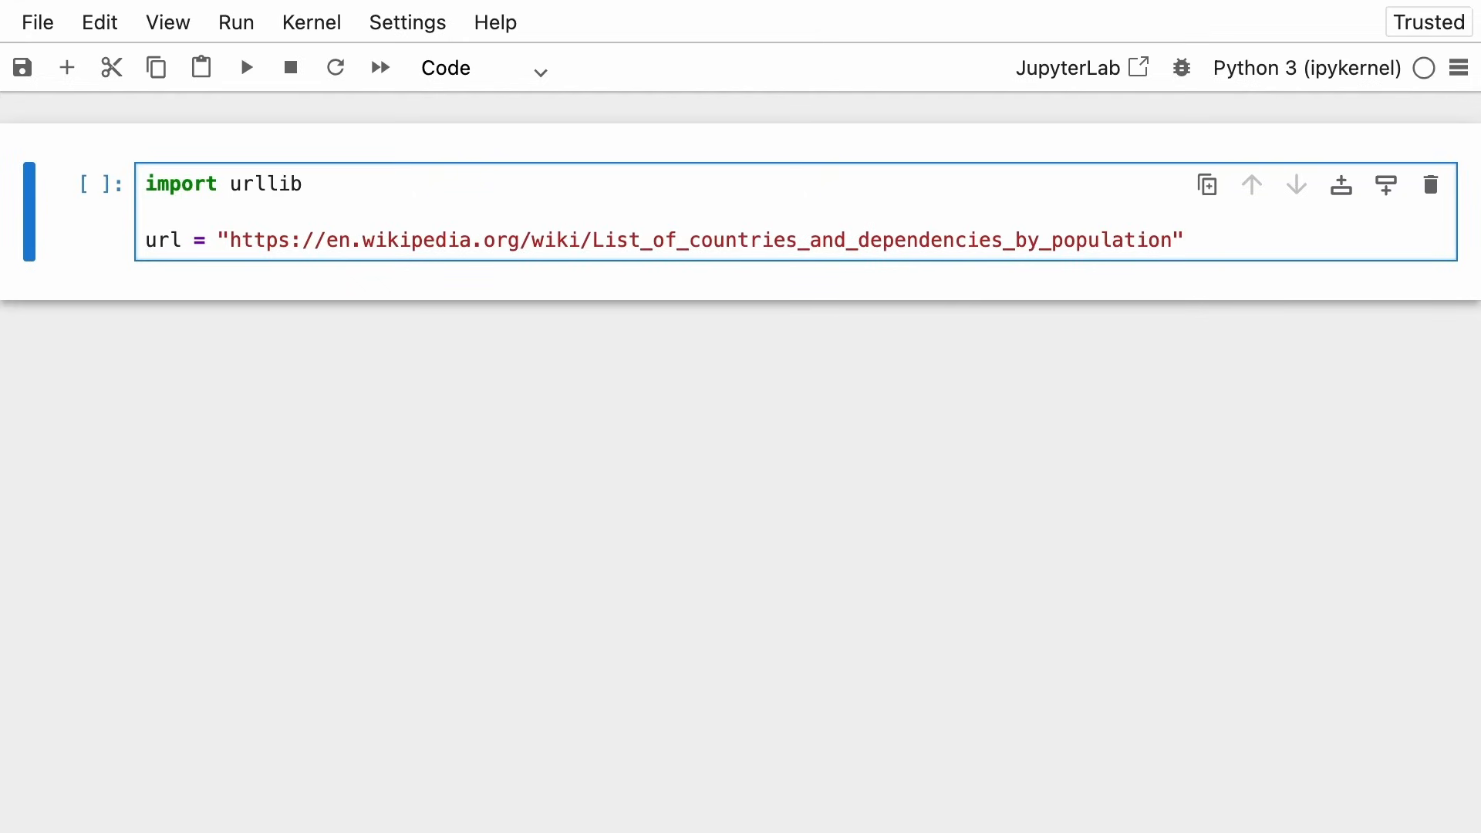
- Build request = urllib.request.Request(url, {"User-Agent": ""}) with an empty User-Agent header
{"action": "type", "text": "request ="}
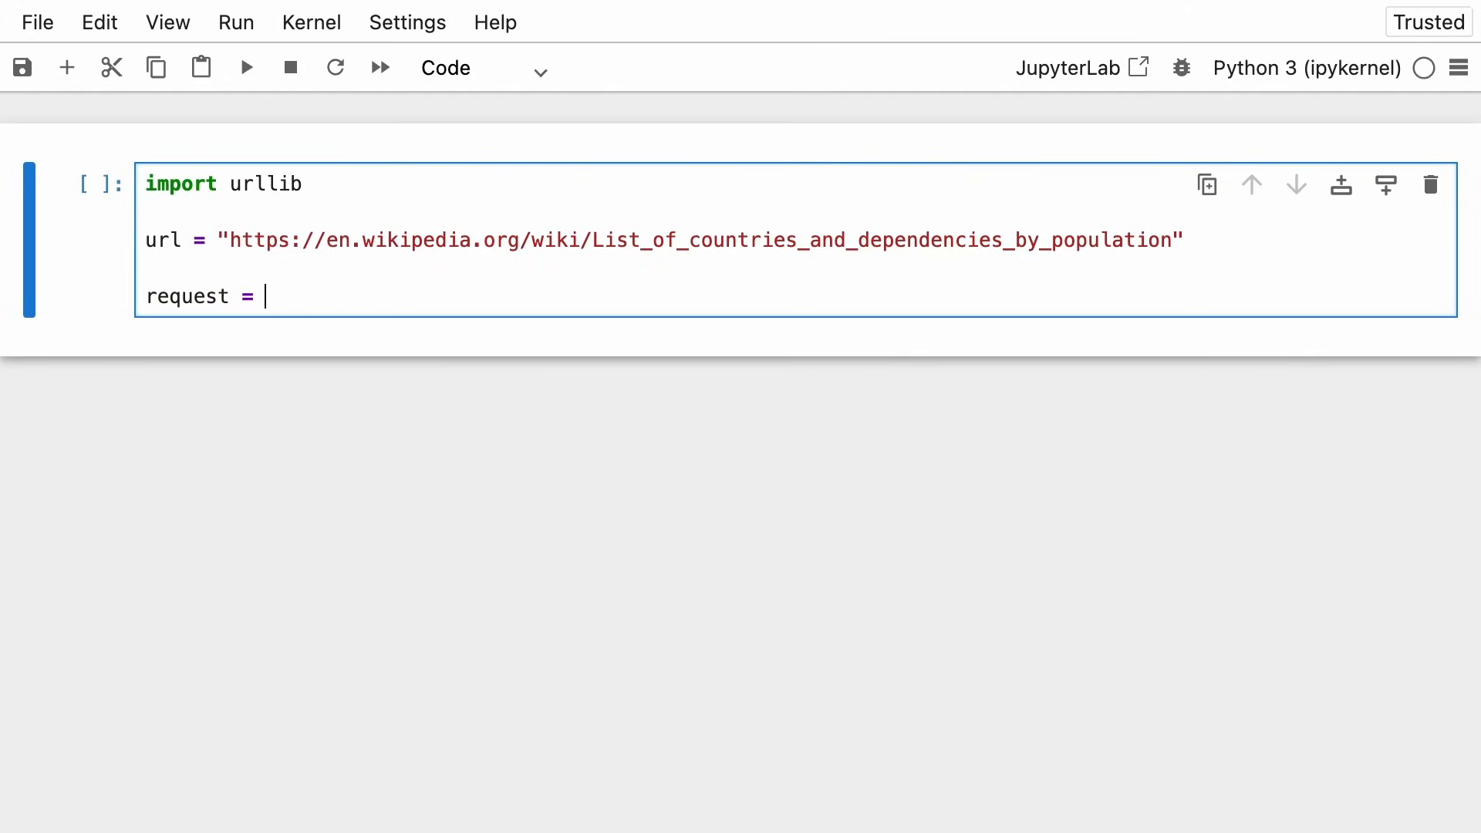
{"action": "type", "text": "urllib.request.Request("}
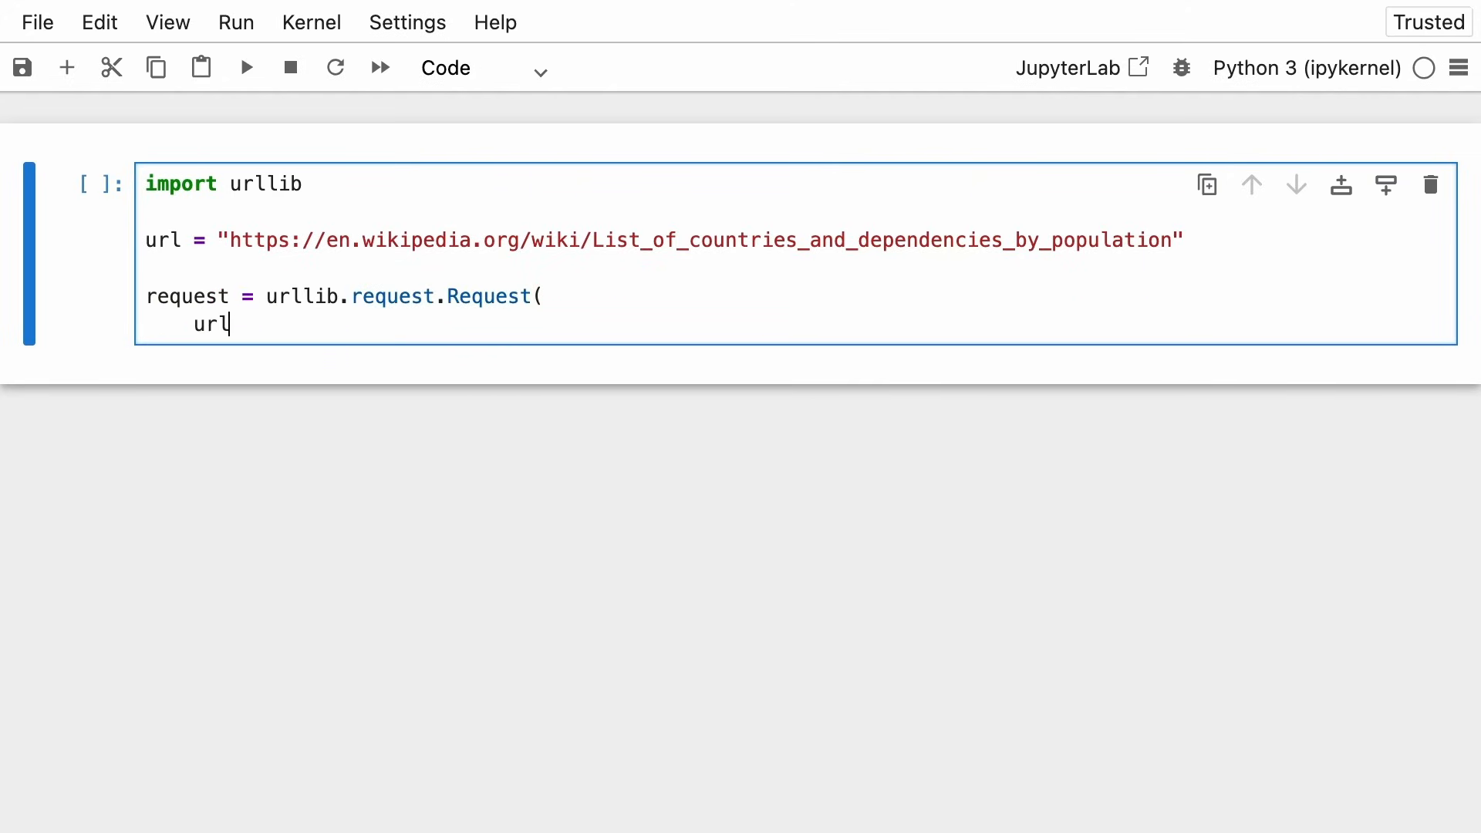
{"action": "type", "text": ","}
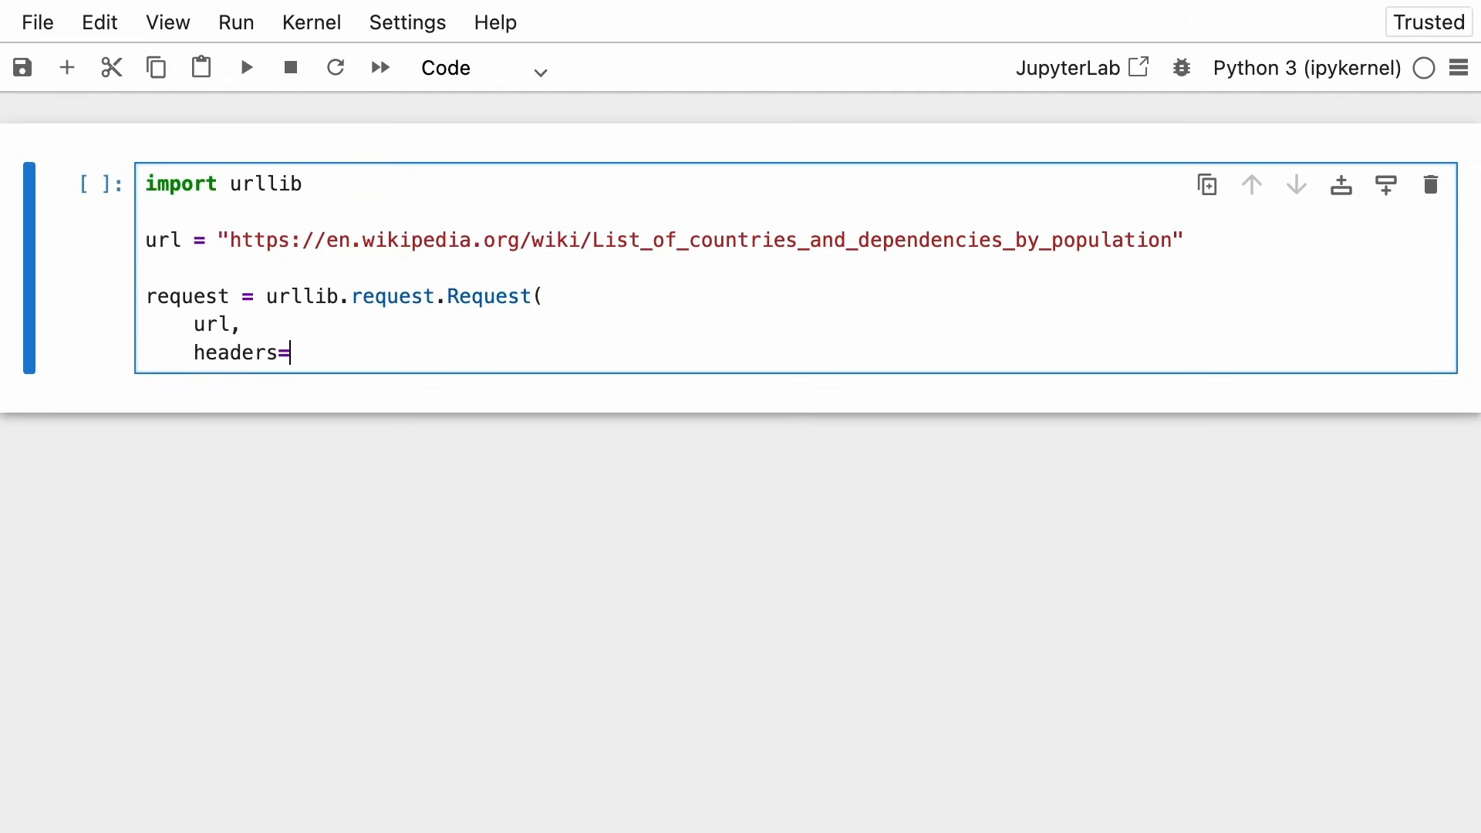
{"action": "type", "text": "{"}
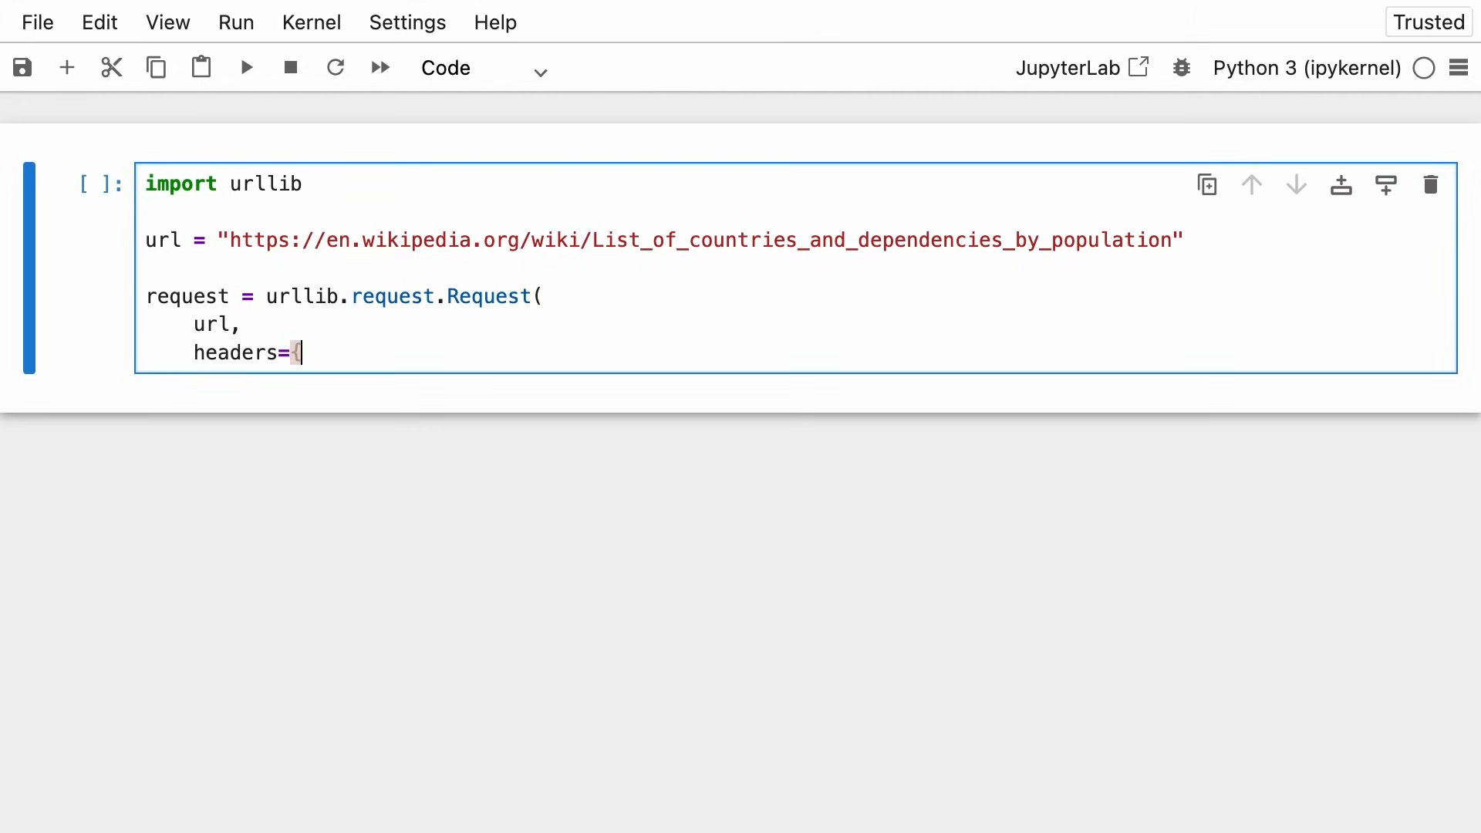
{"action": "type", "text": "\"User"}
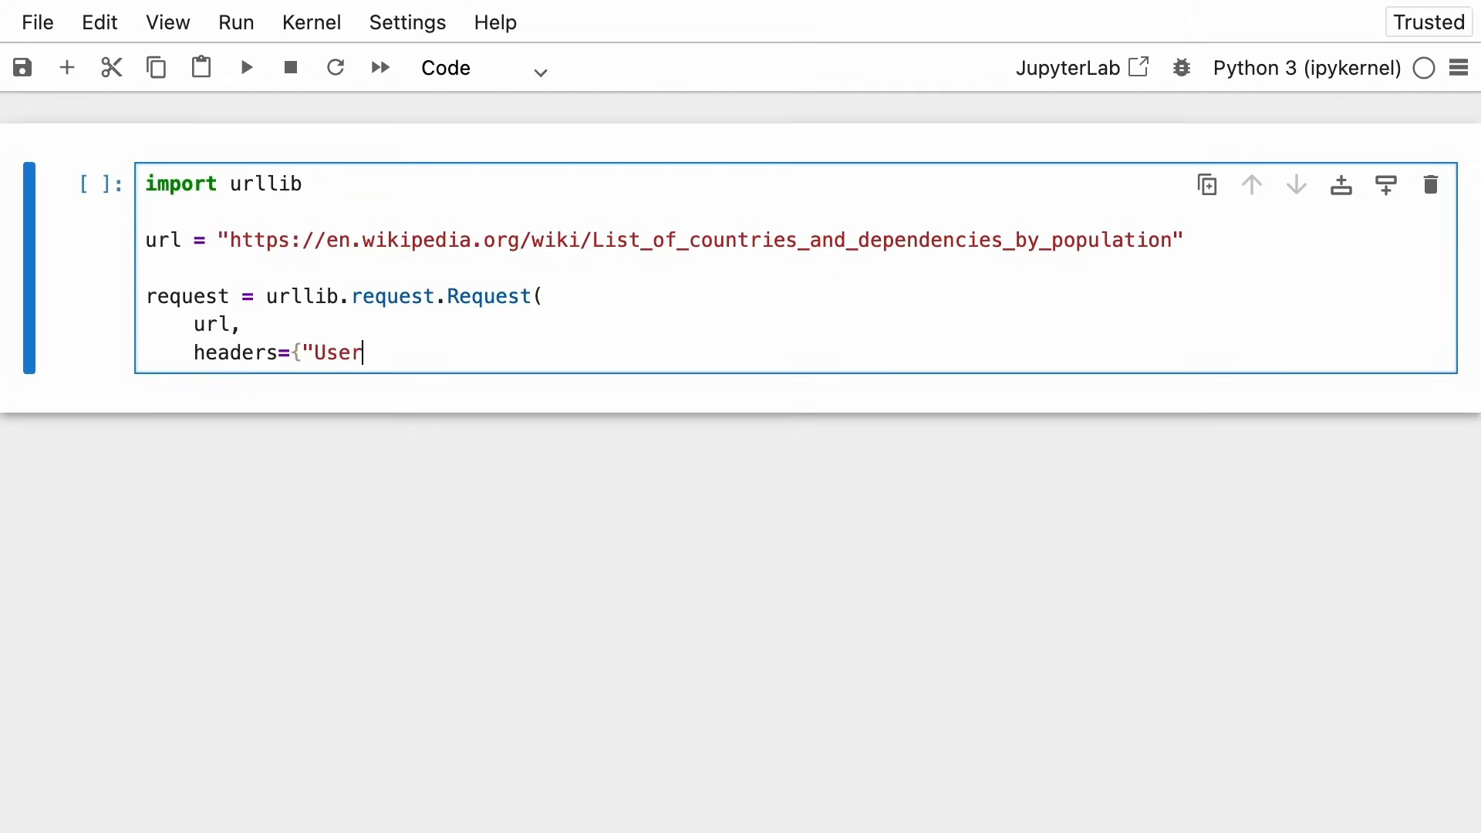
{"action": "type", "text": "-Agent\":"}
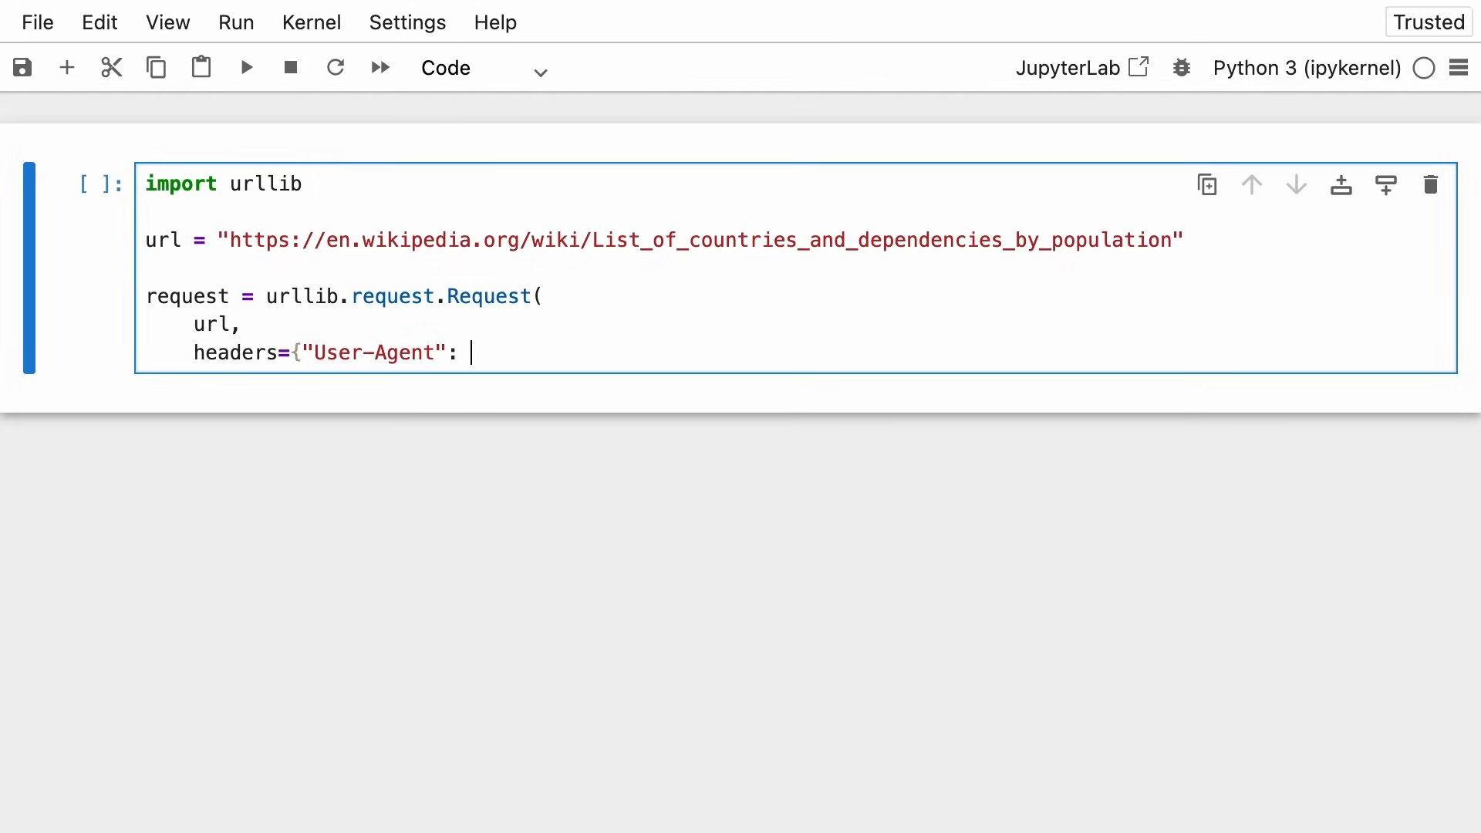
{"action": "type", "text": "\"\"},"}
{"action": "type", "text": ")"}
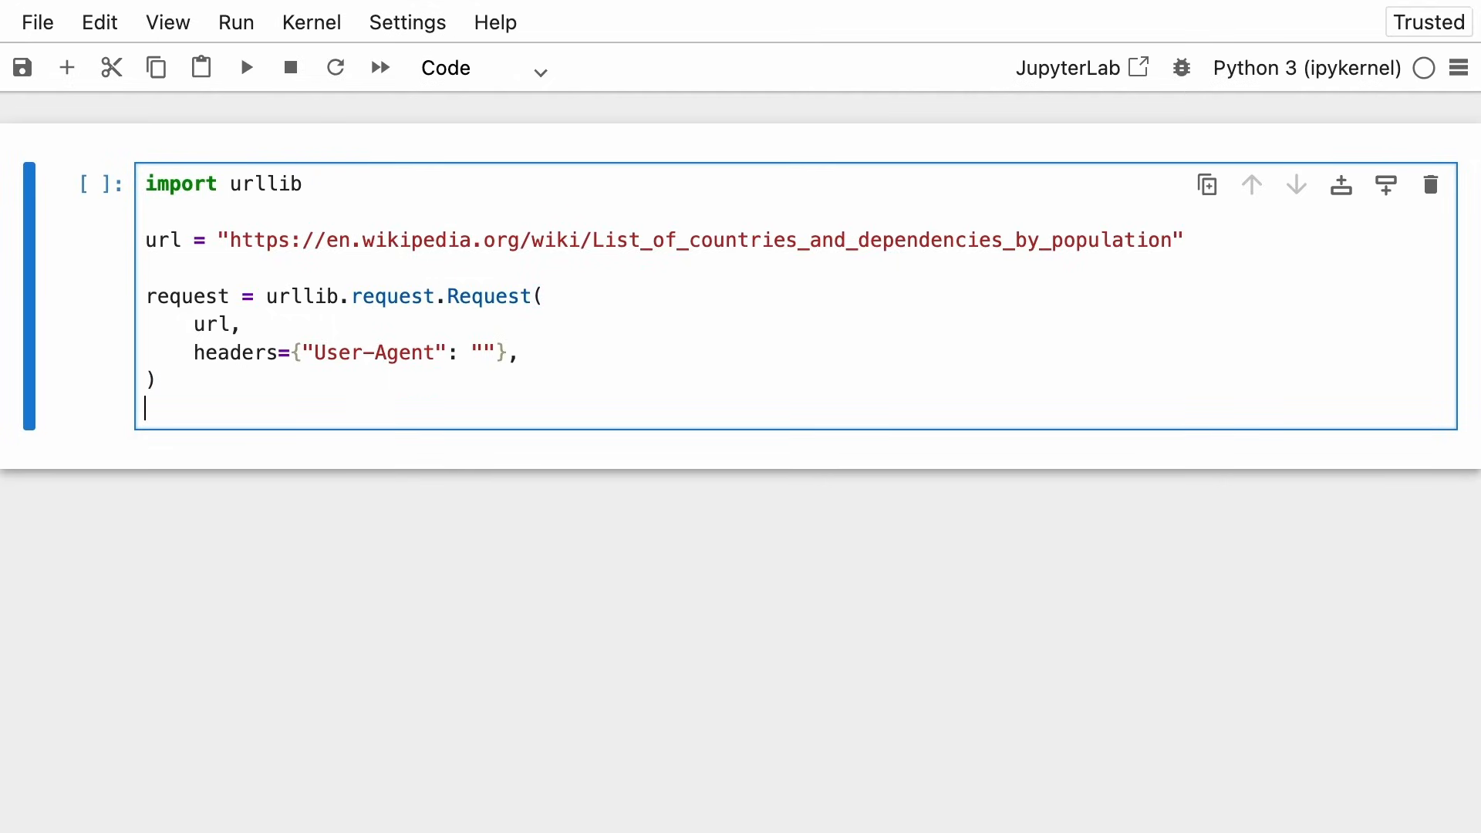
- Add response = urllib.request.urlopen(request) and run the cell
{"action": "type", "text": "respon"}
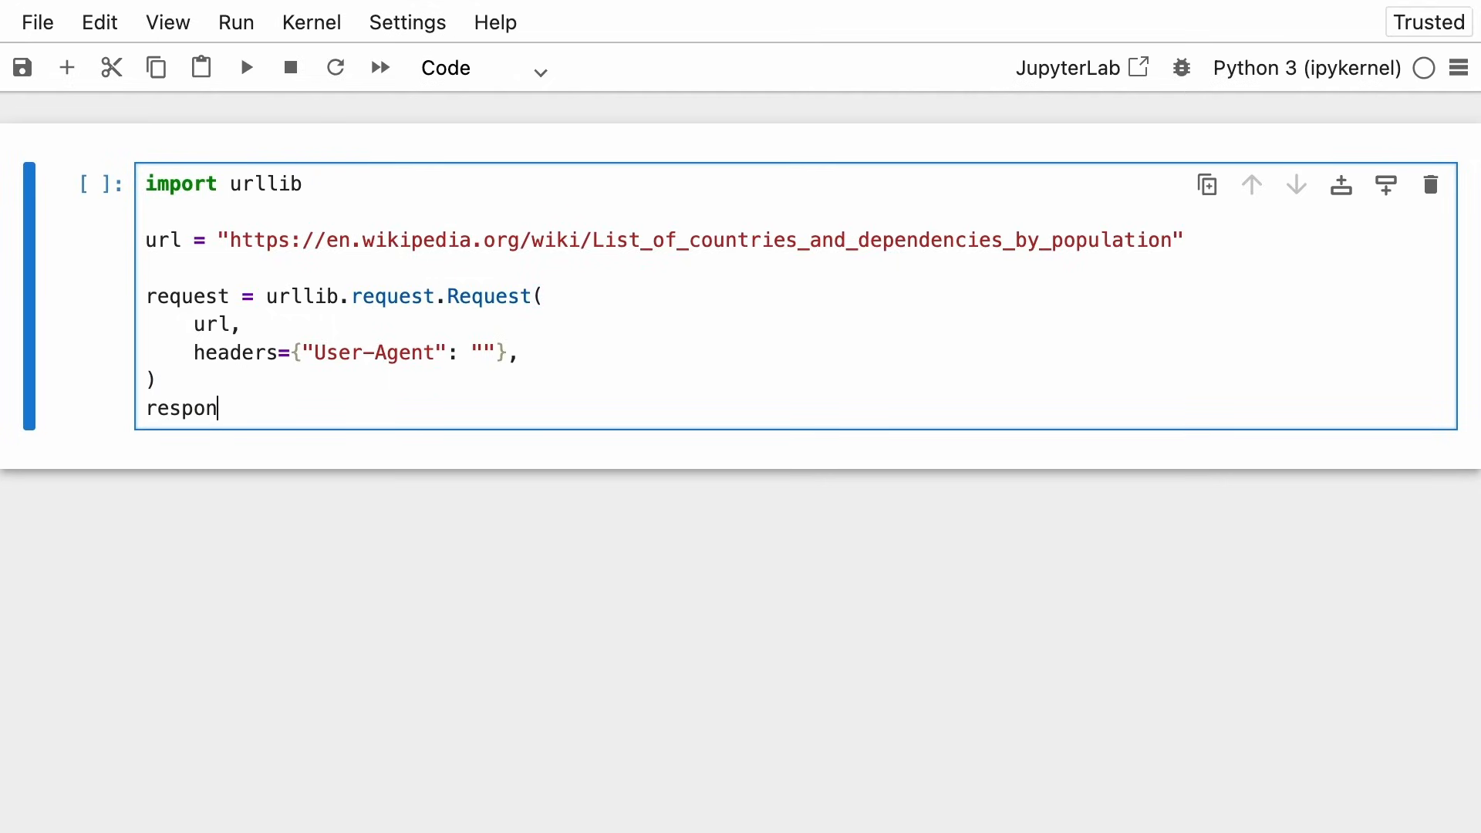
{"action": "type", "text": "se = urllib.request.u"}
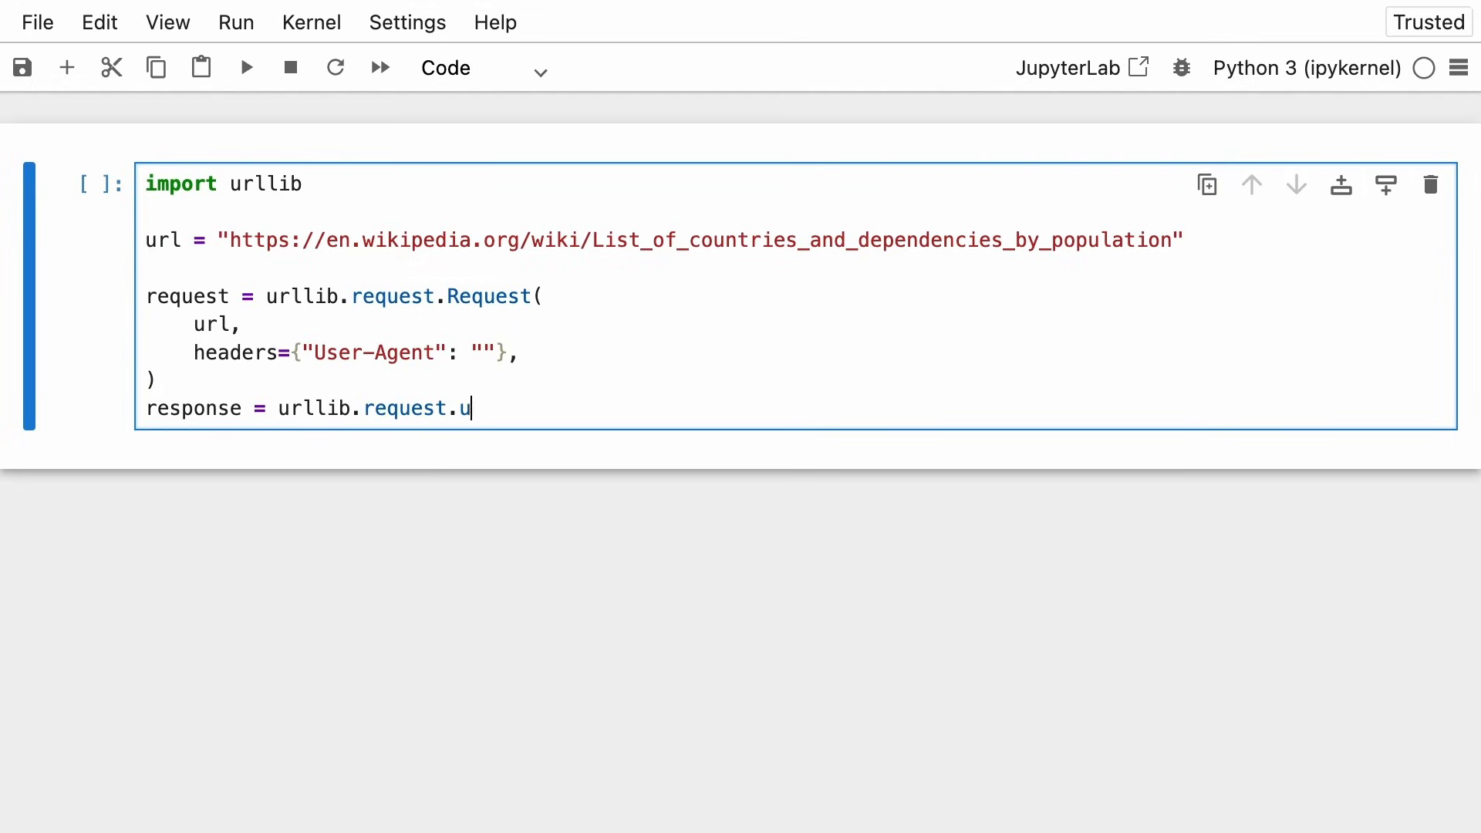
{"action": "type", "text": "rlopen(request"}
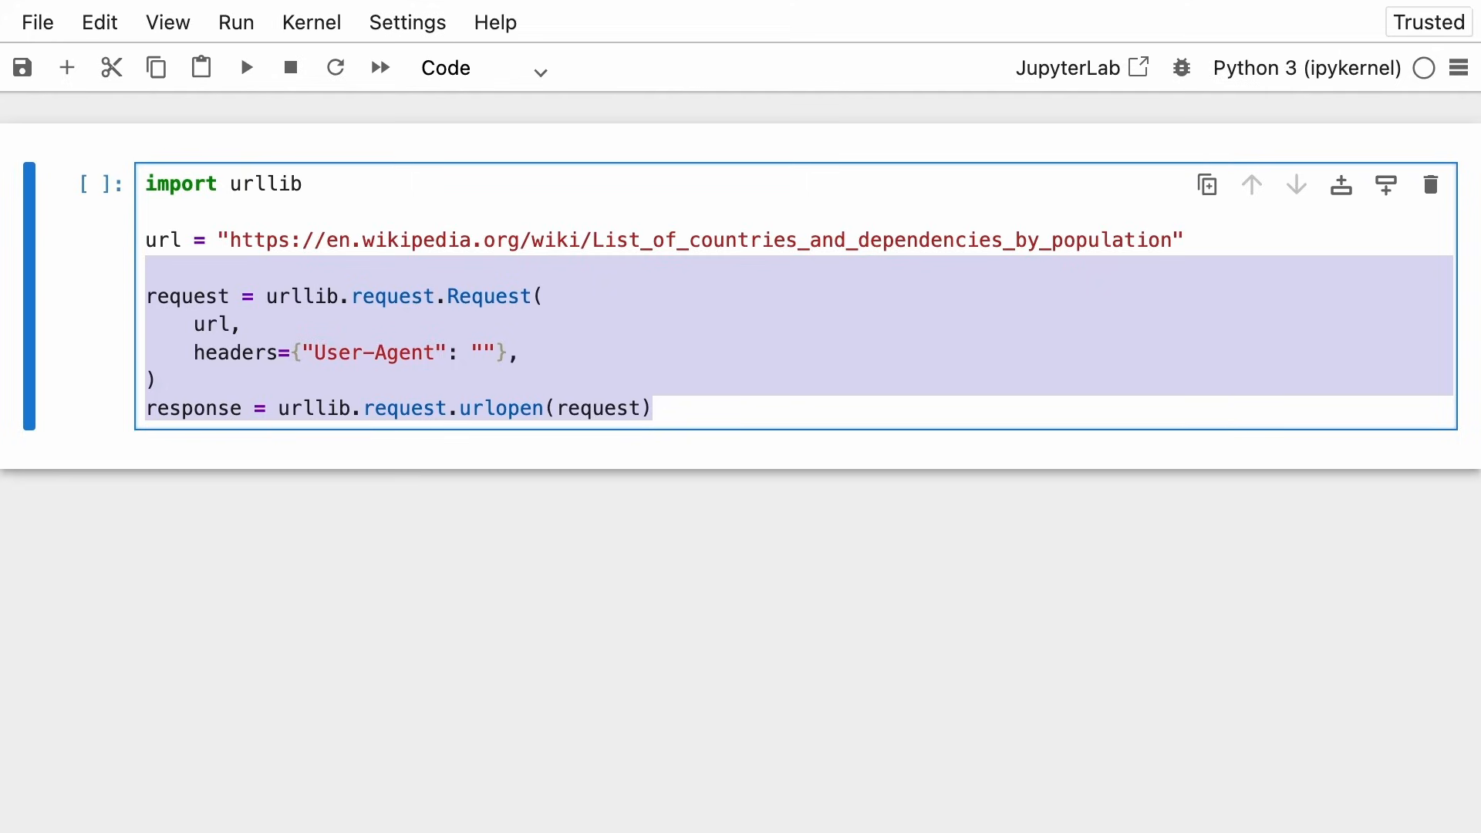
{"action": "left_click", "coordinate": [652, 408]}
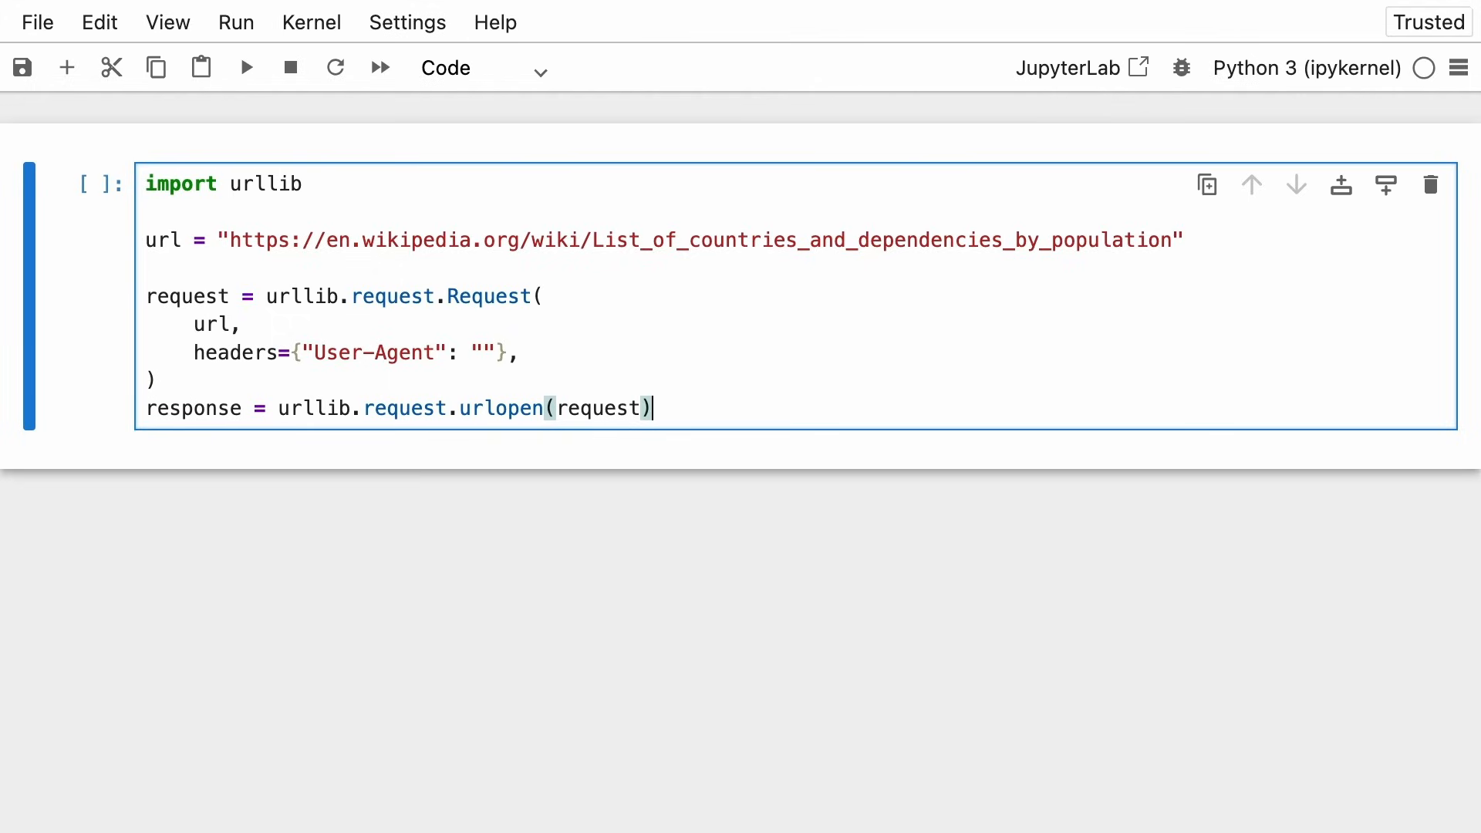
{"action": "key", "text": "shift+enter"}
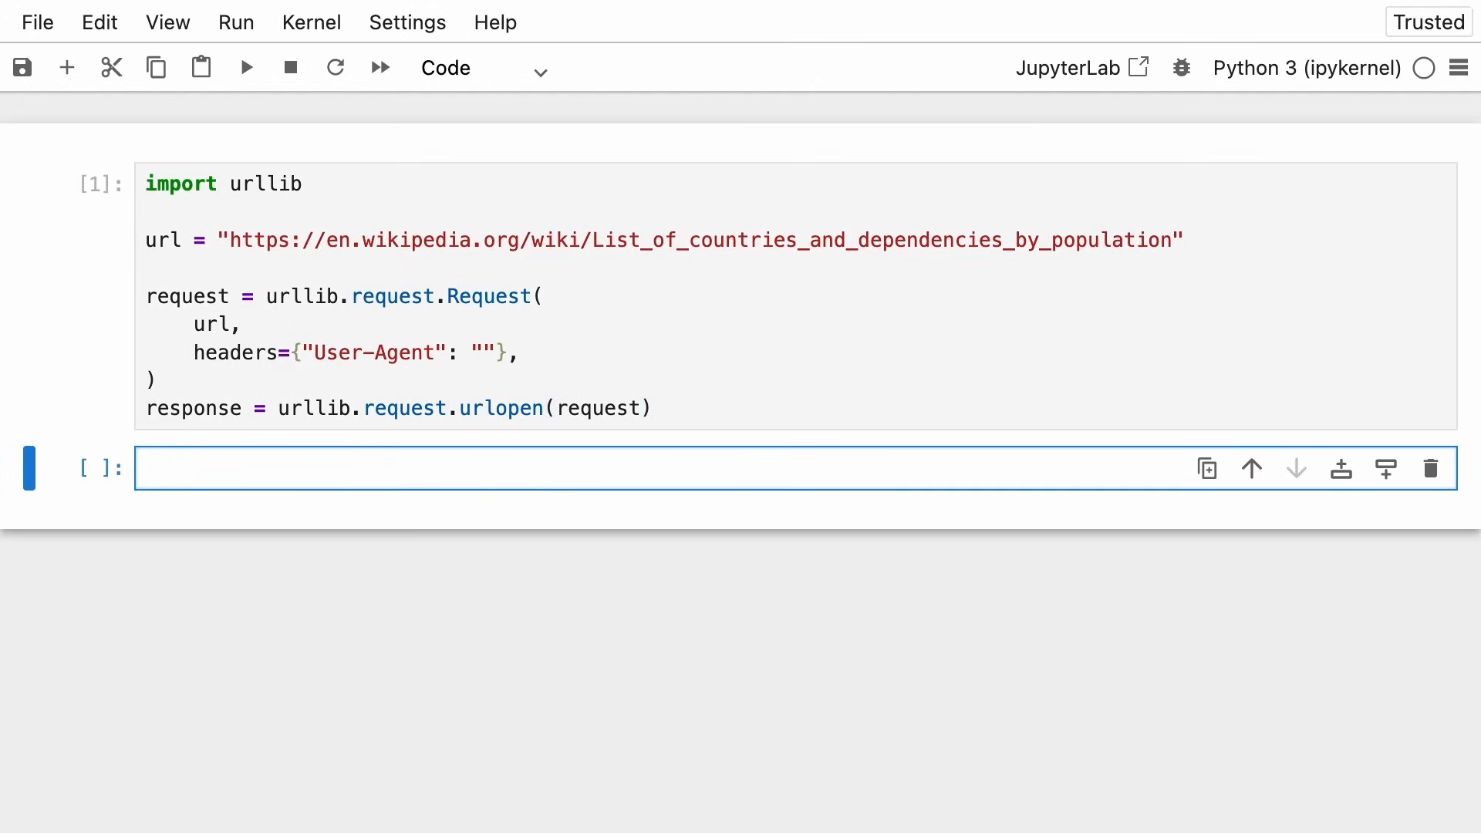
- Run print(response.code) showing 200, then begin the pandas import in the next cell
{"action": "type", "text": "print(response.code"}
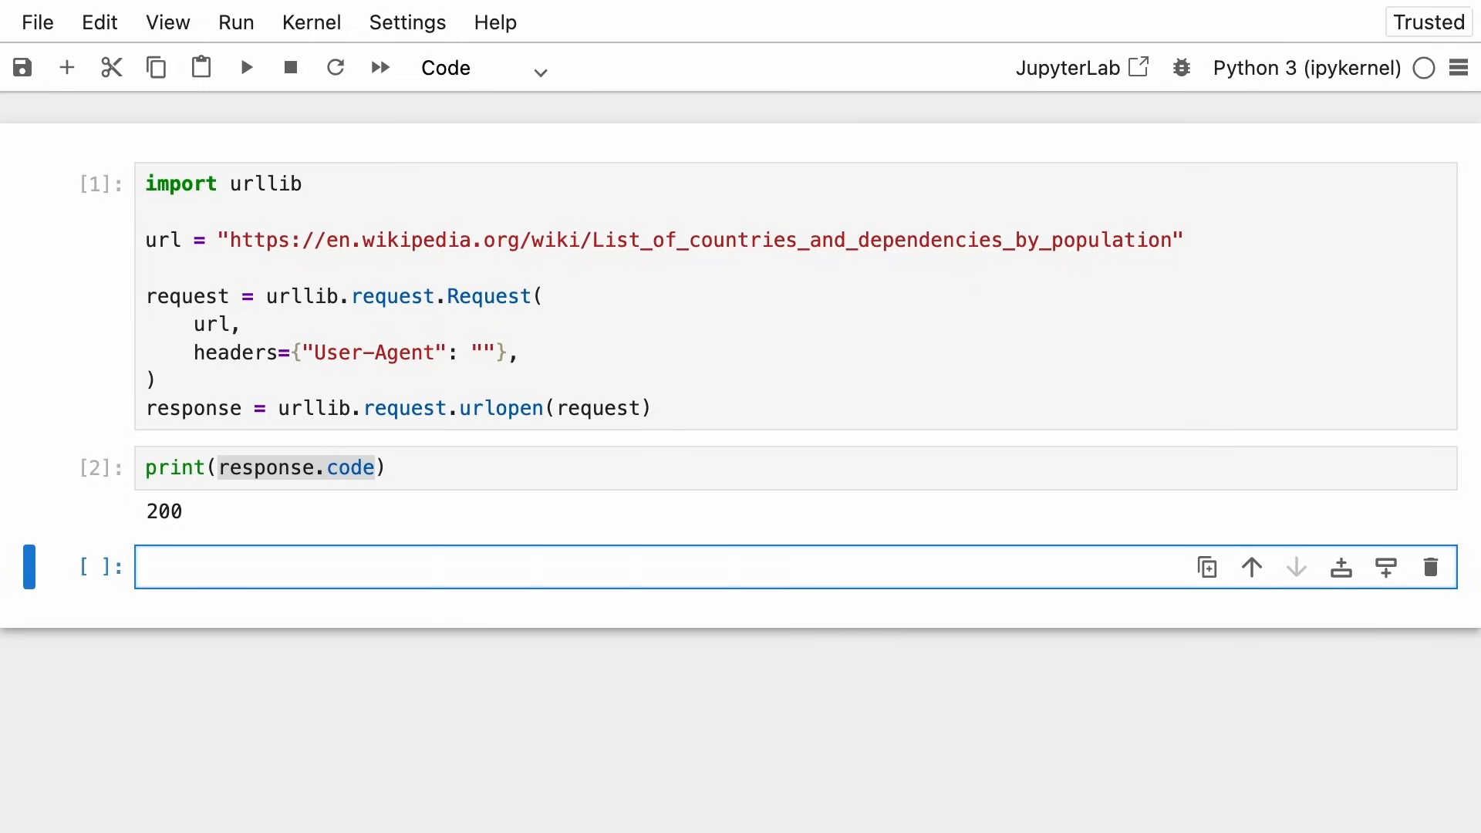
{"action": "type", "text": "import p"}
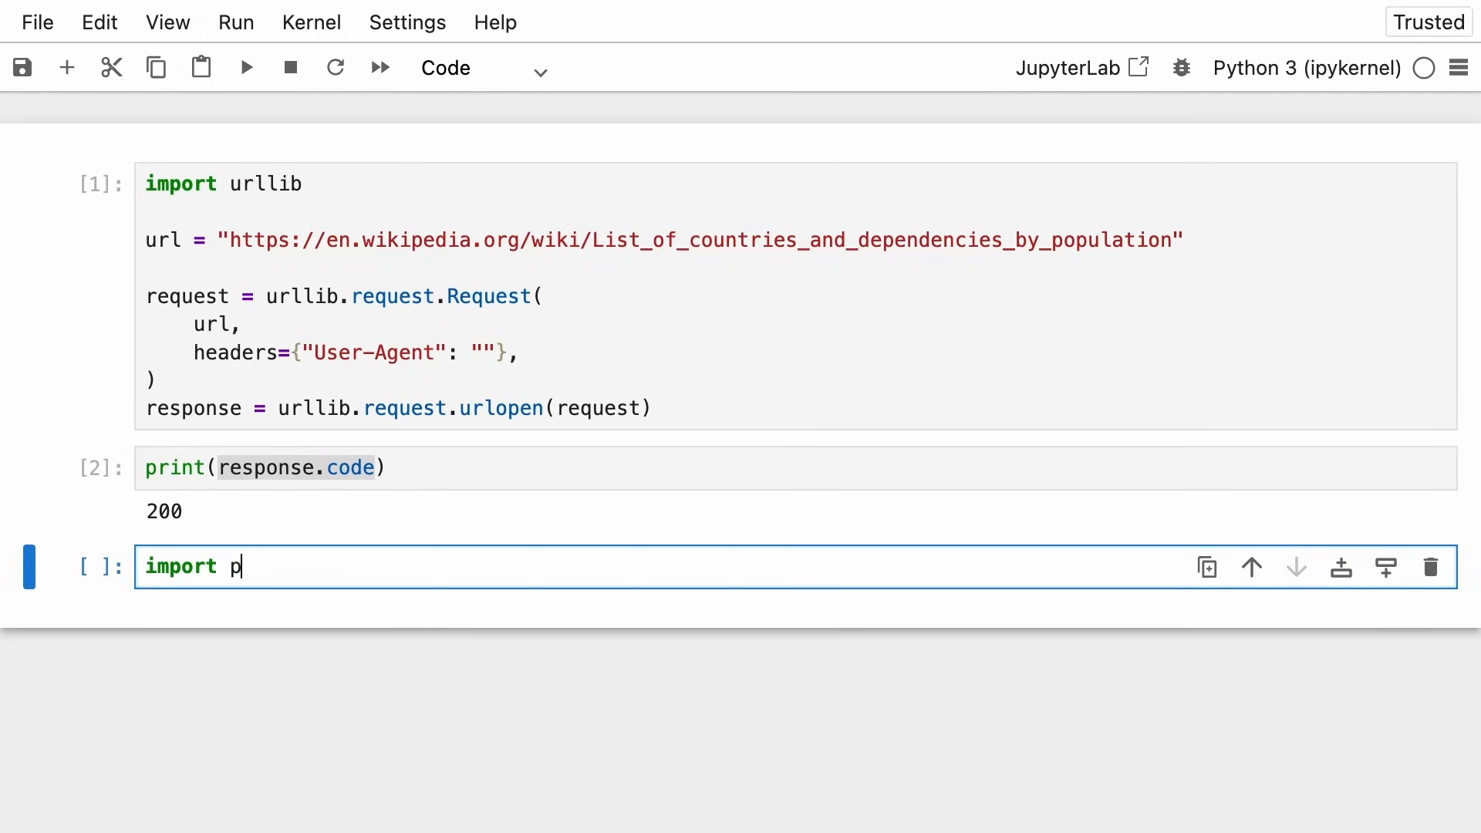
- Run import pandas as pd and tables = pd.read_html(response.read()), ending in the empty cell below
{"action": "type", "text": "andas as pd"}
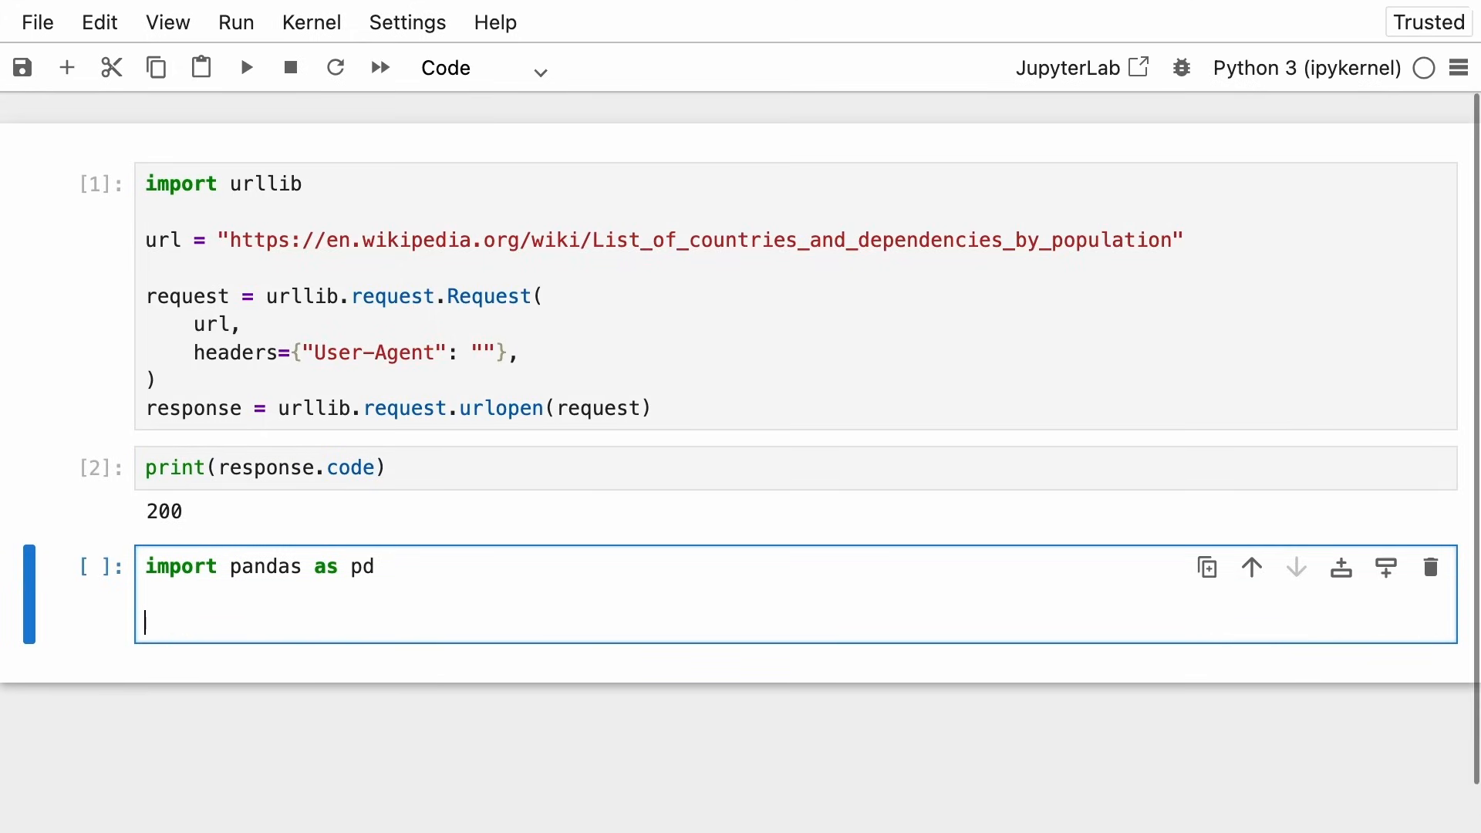
{"action": "type", "text": "tables ="}
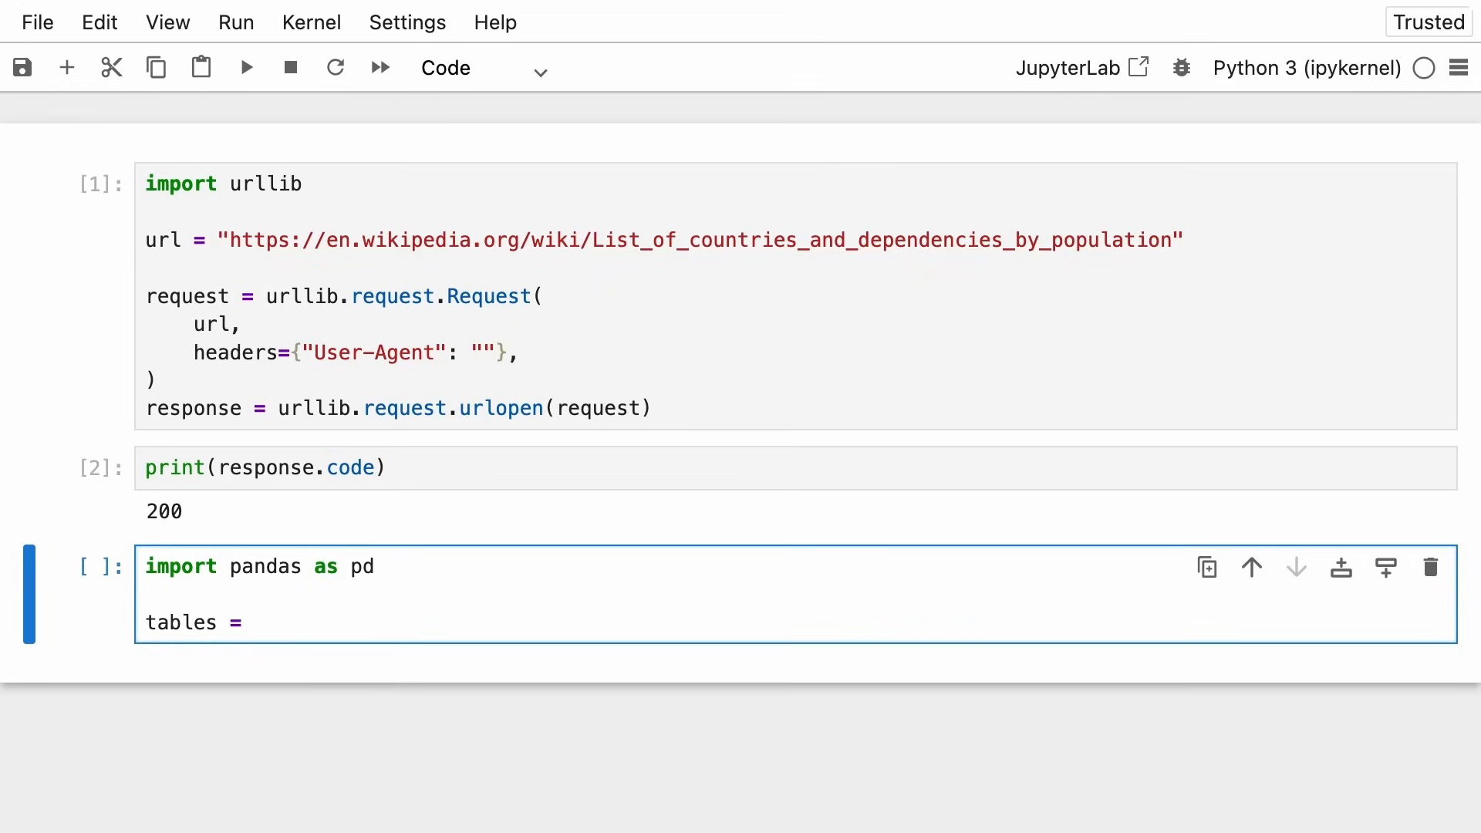
{"action": "type", "text": "pd.read_html("}
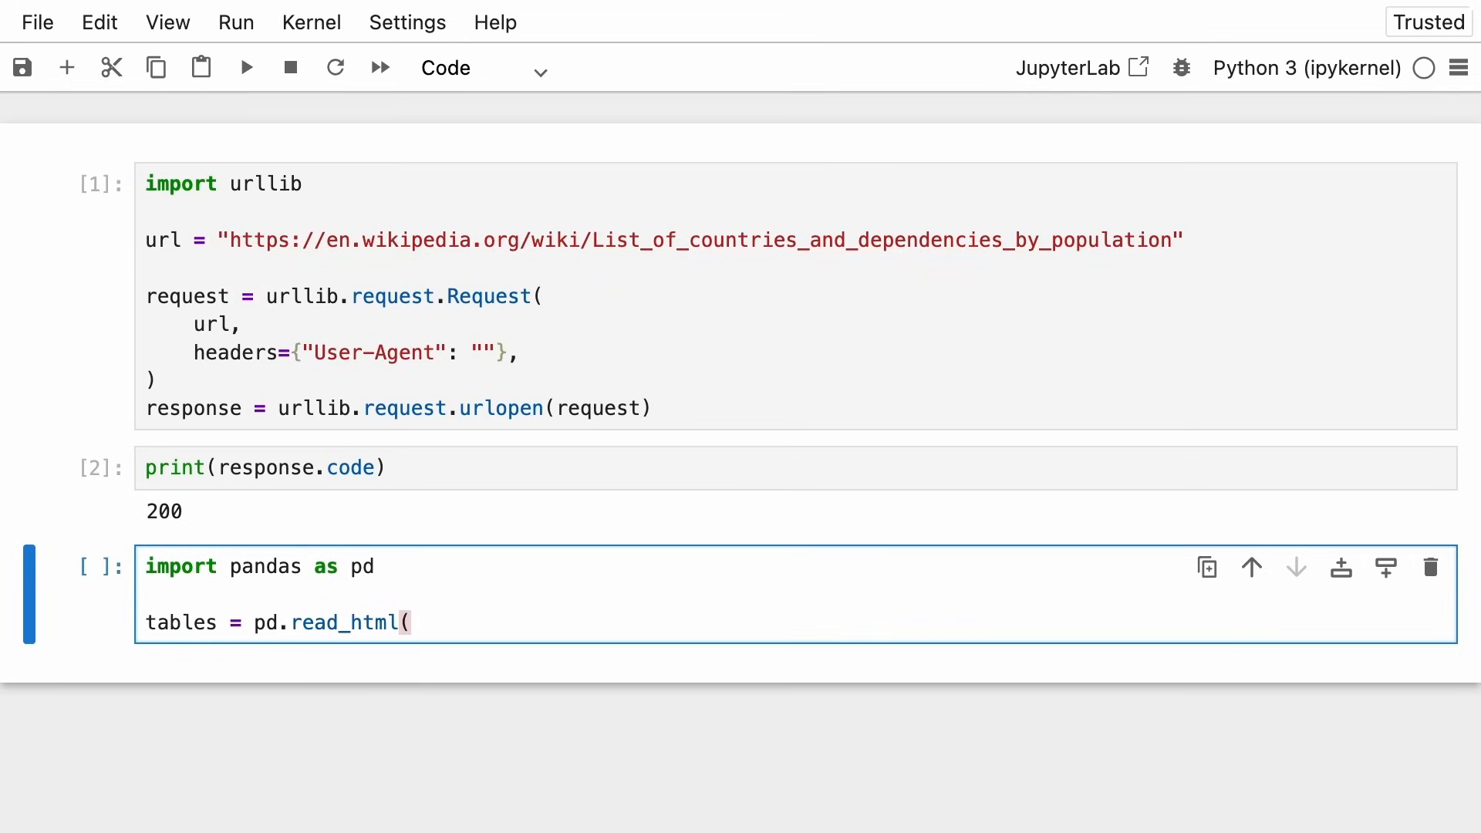
{"action": "type", "text": "re"}
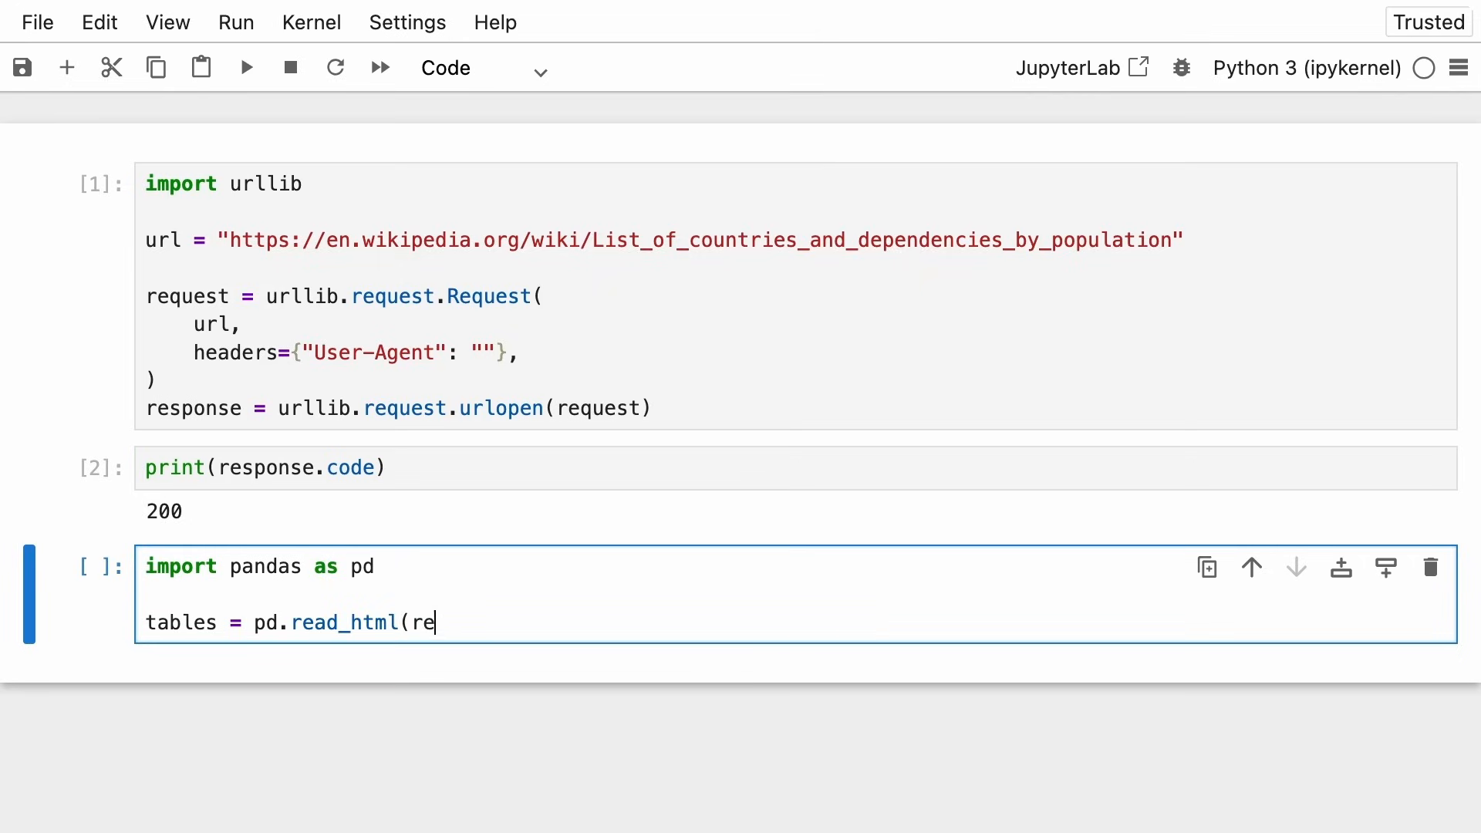
{"action": "type", "text": "sponse.read())"}
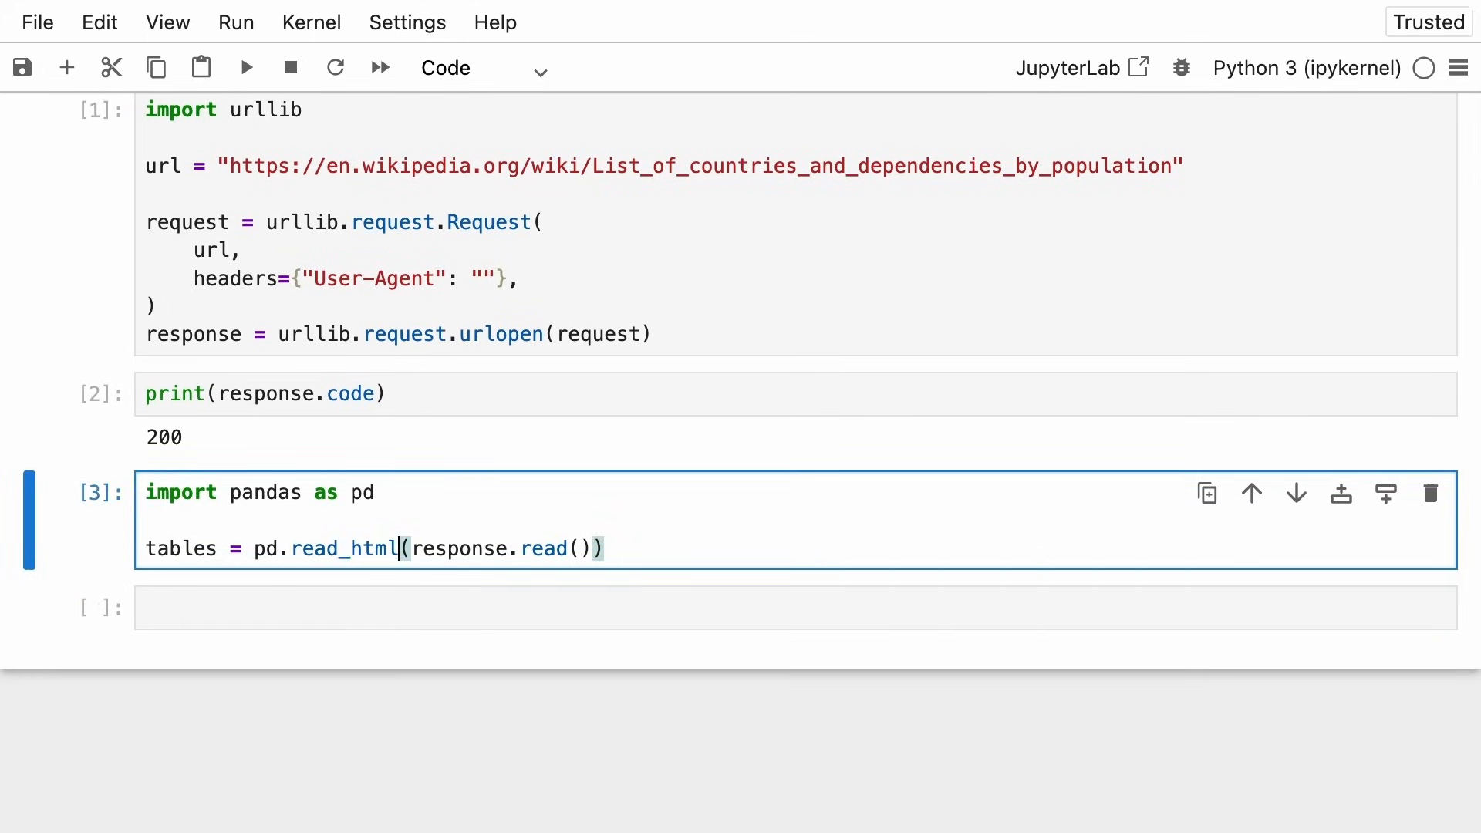
{"action": "double_click", "coordinate": [357, 547]}
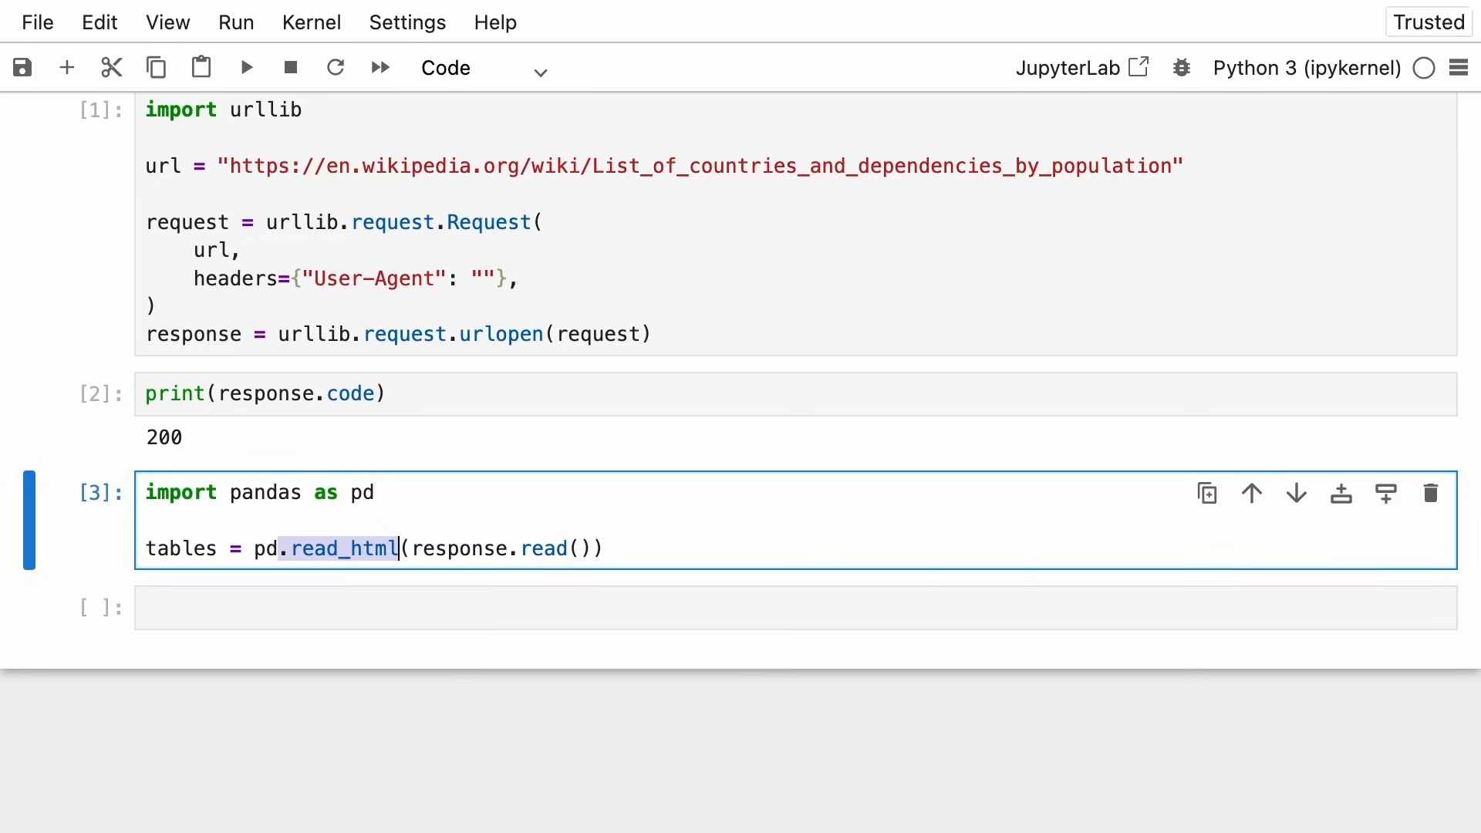
{"action": "left_click", "coordinate": [661, 607]}
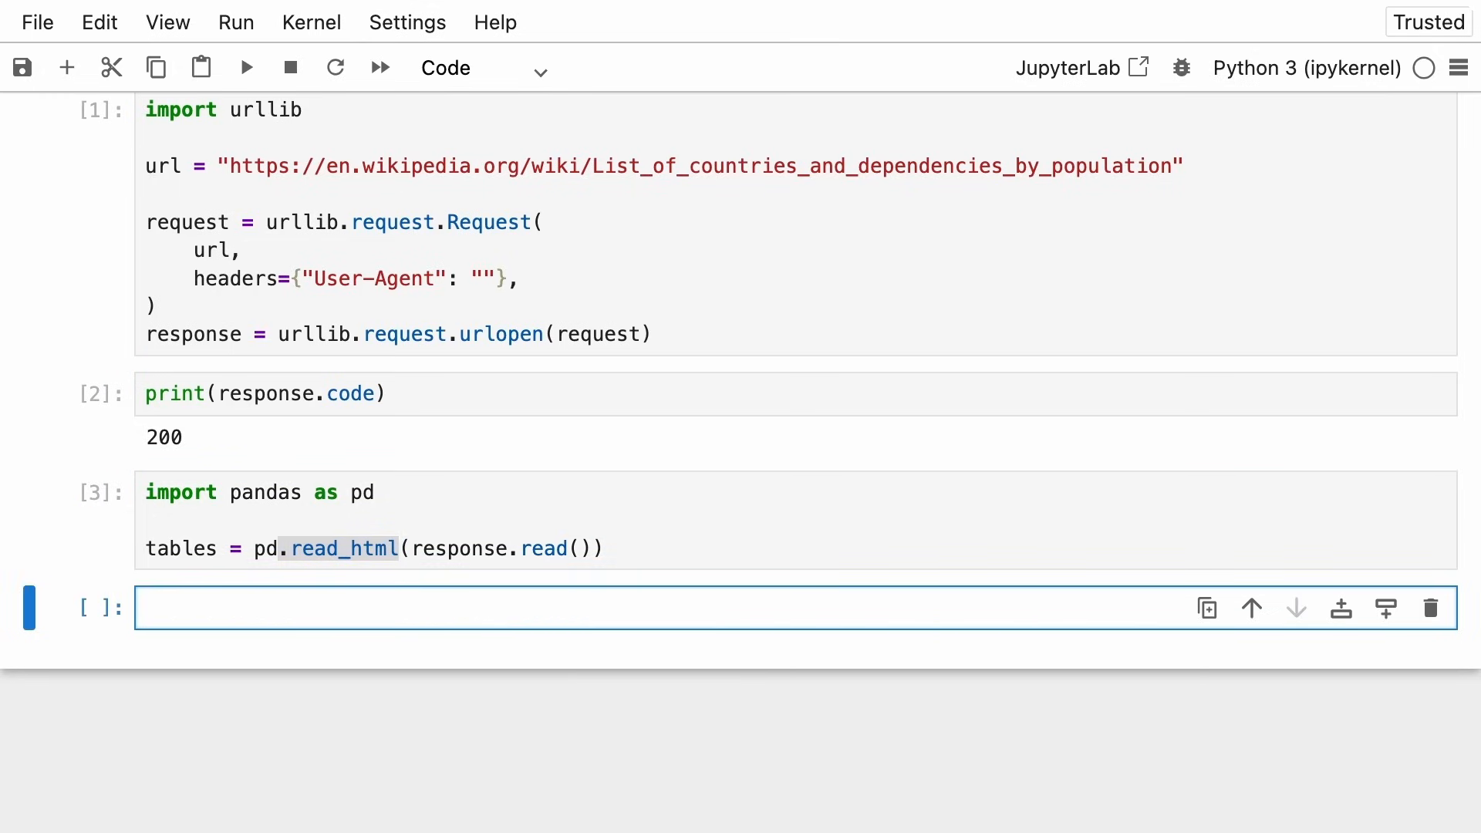
- Run print(tables) and scroll through the listed DataFrames starting with the world population table
{"action": "type", "text": "print(tables)"}
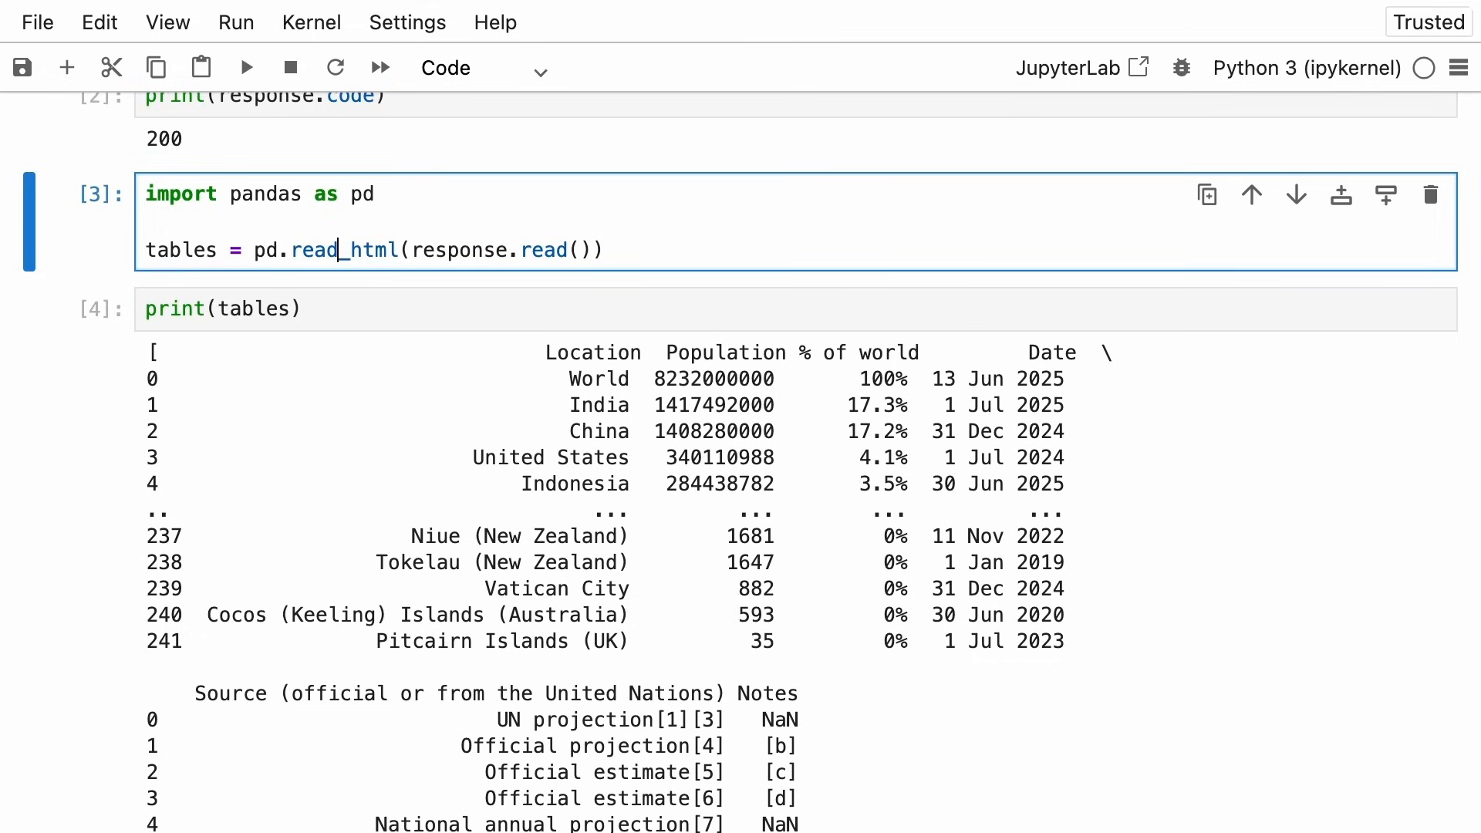
{"action": "scroll", "scroll_direction": "down", "scroll_amount": 3}
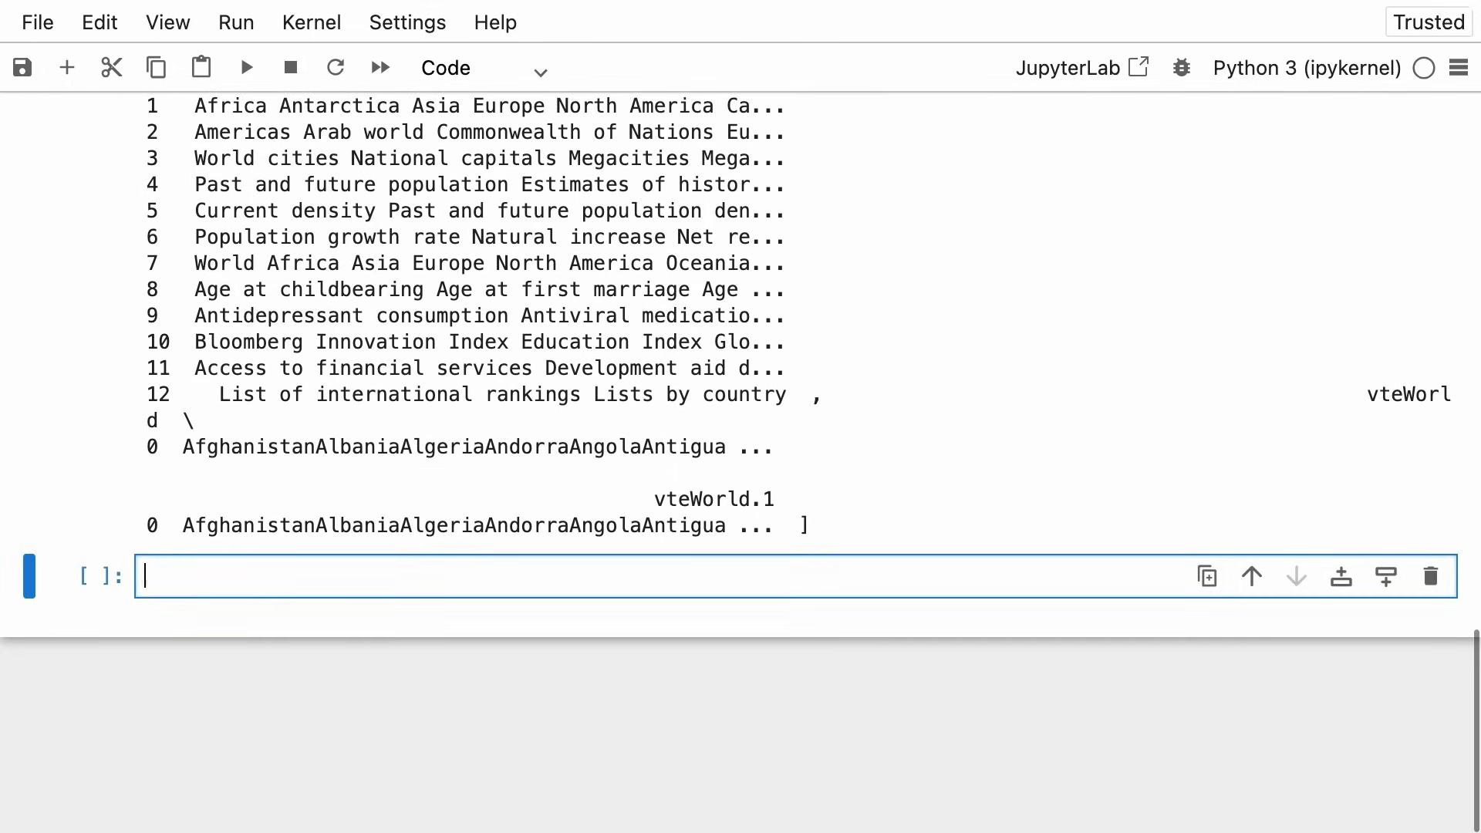
{"action": "type", "text": "data = tables[0"}
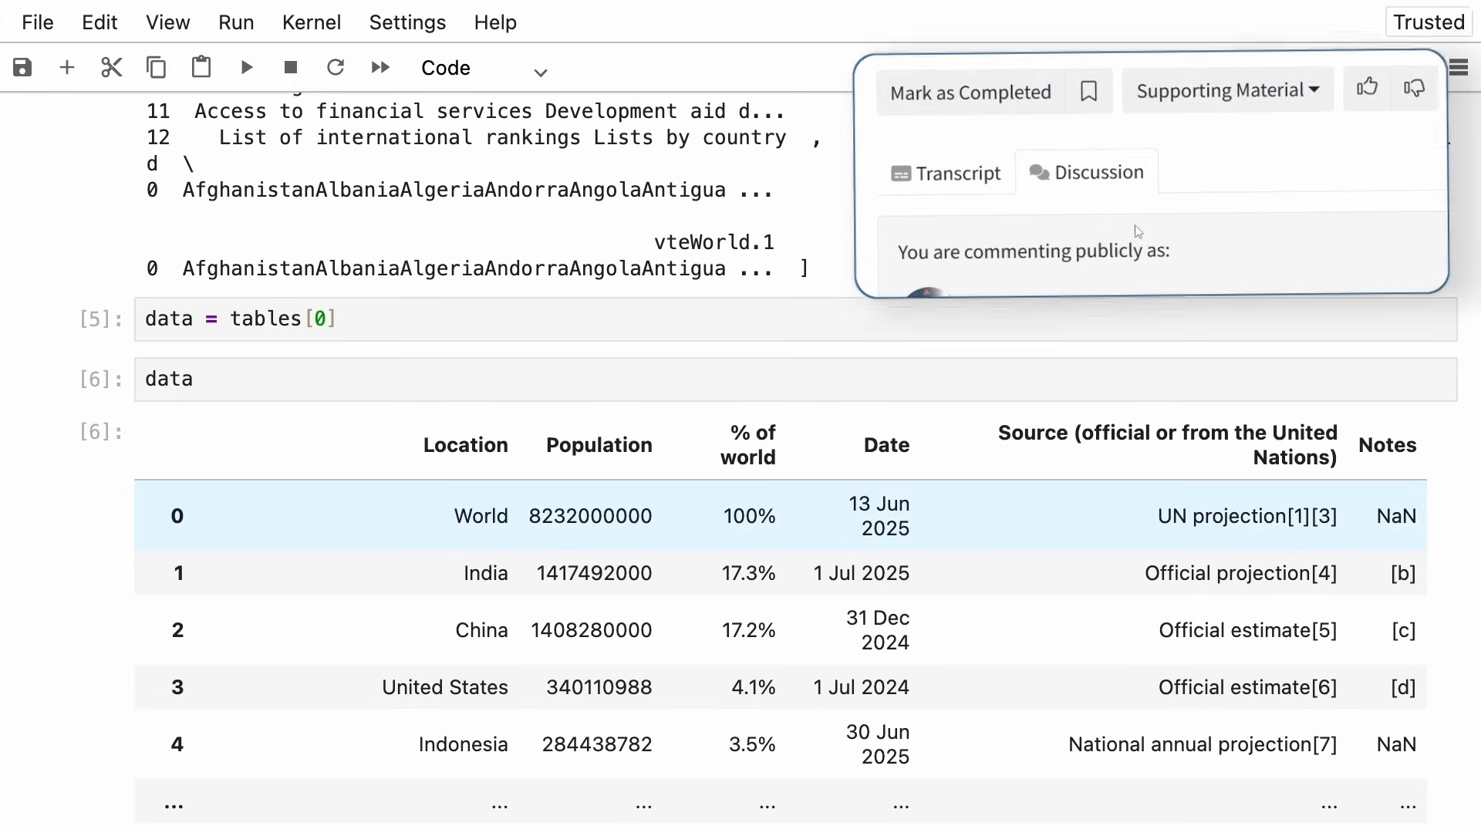
- Expand the Supporting Material dropdown showing the tutorial, course slides and sample code
{"action": "left_click", "coordinate": [1225, 90]}
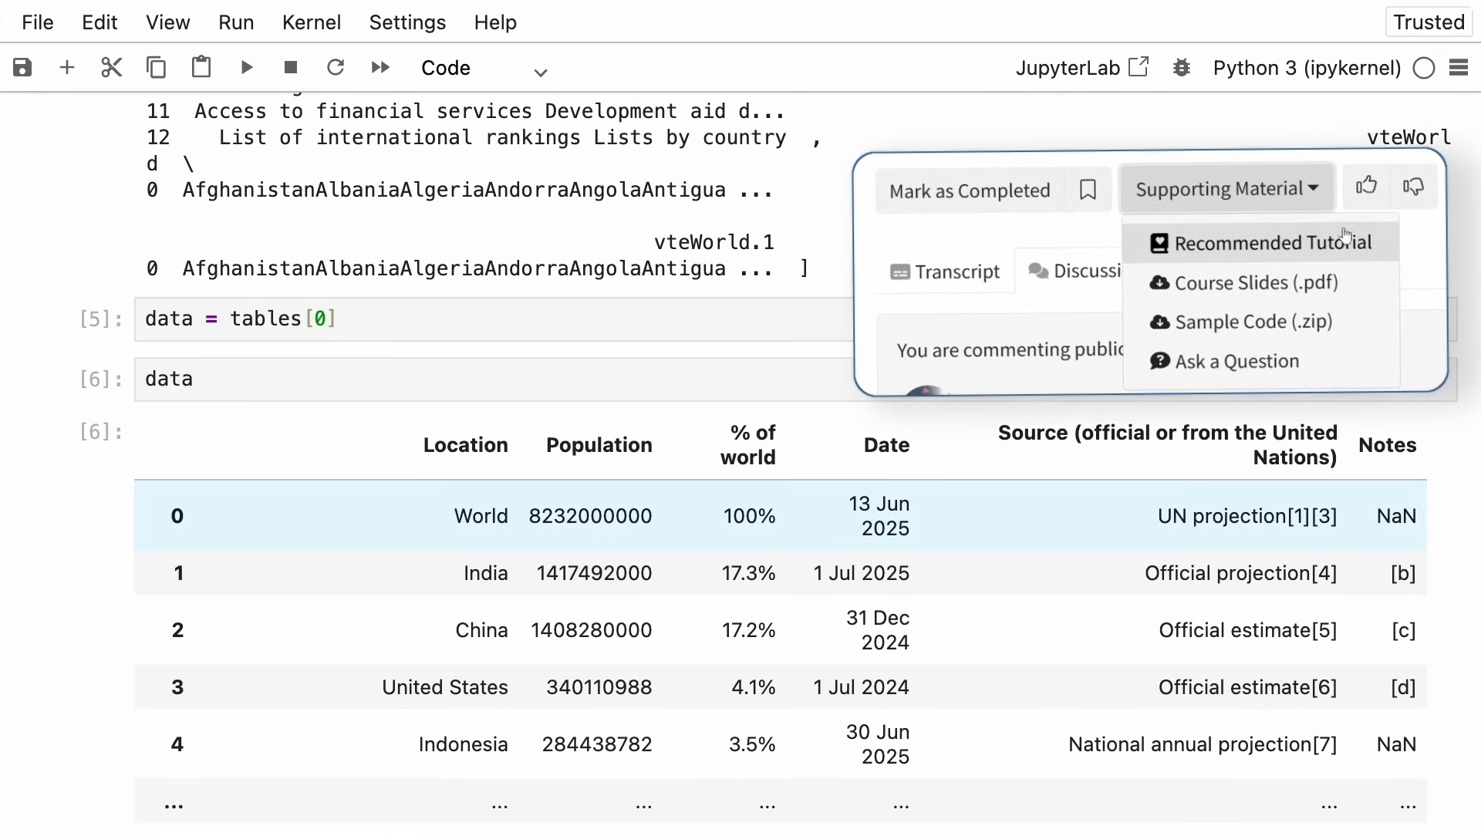
{"action": "mouse_move", "coordinate": [1240, 321]}
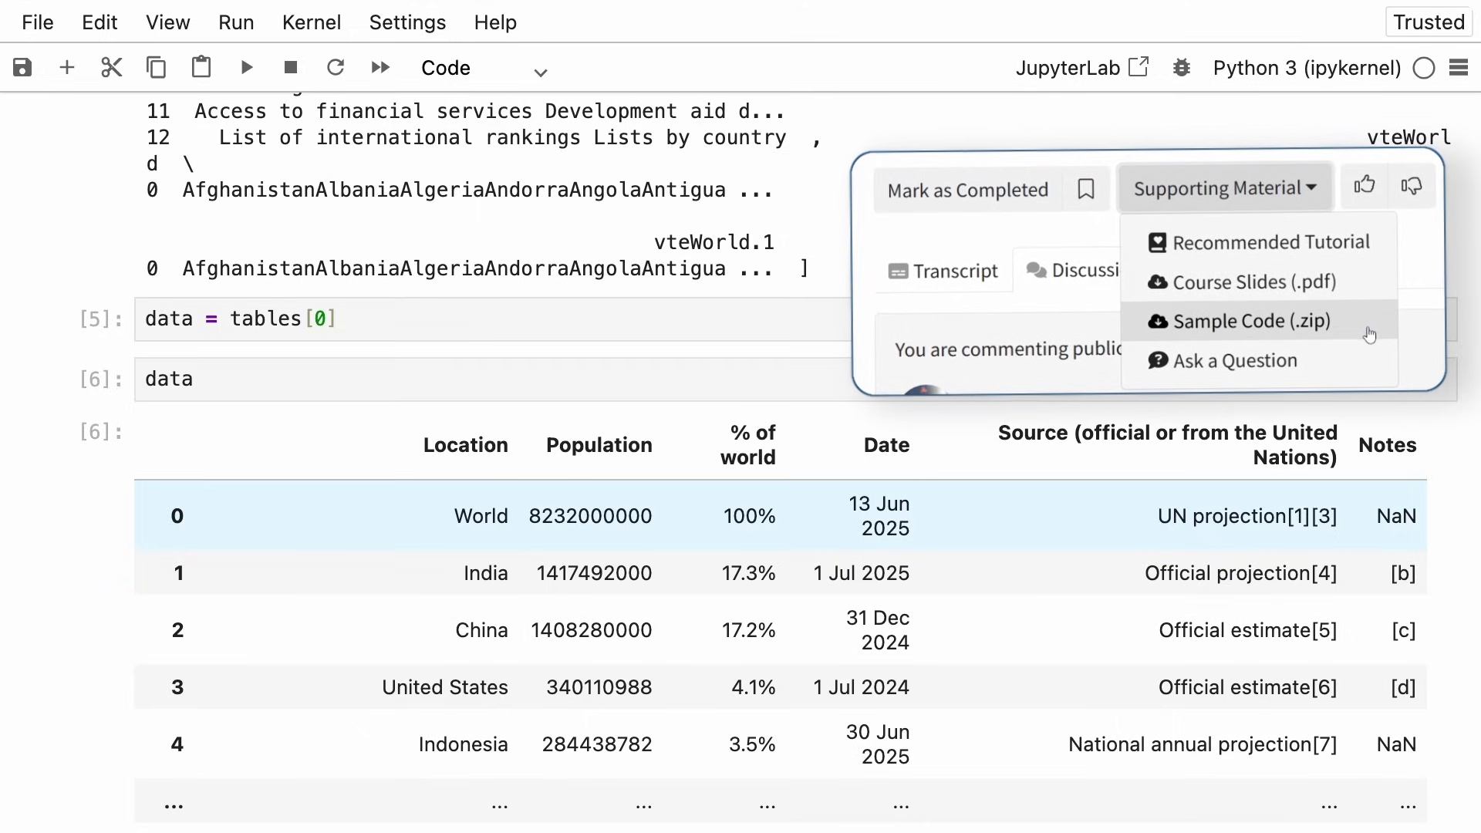